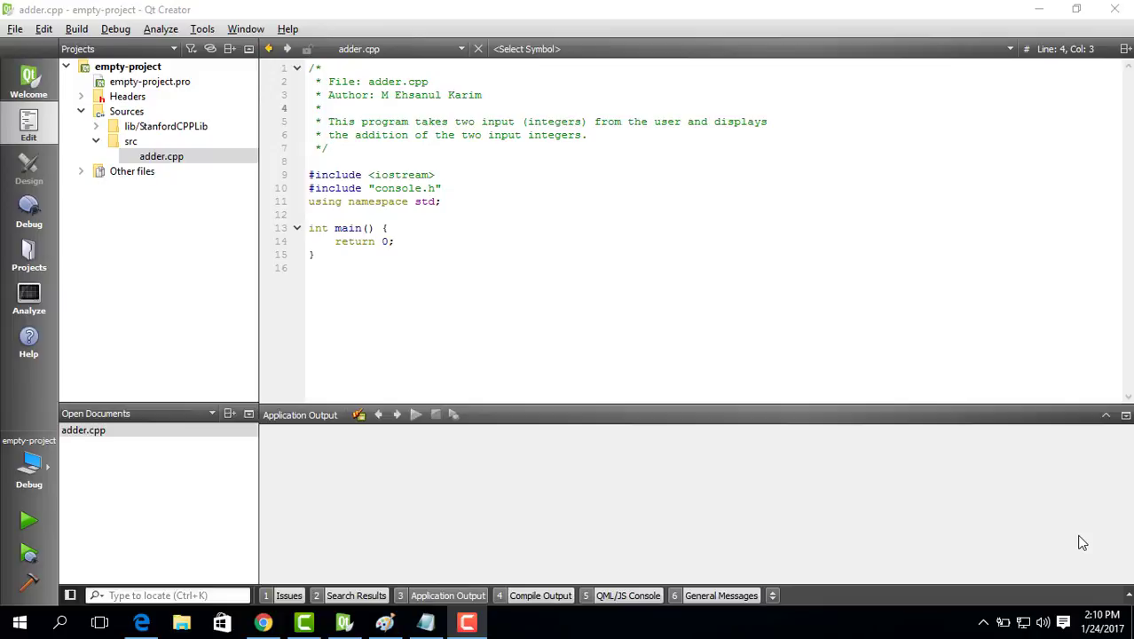
Add cout << "Enter x: " << endl; at the top of main.
click(390, 228)
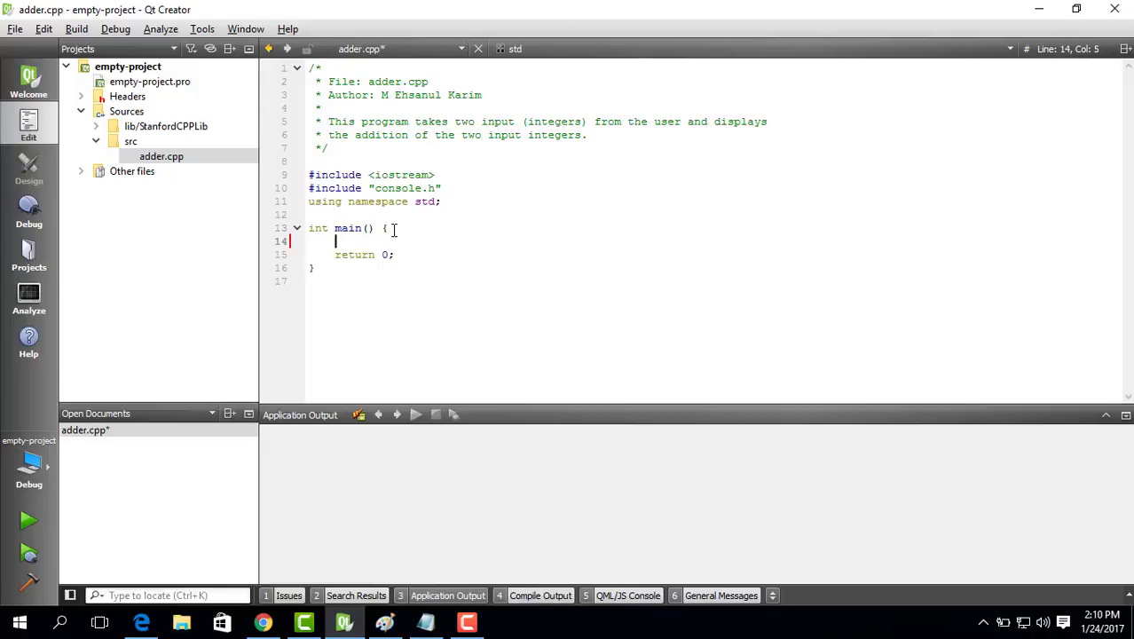
text(cout <<)
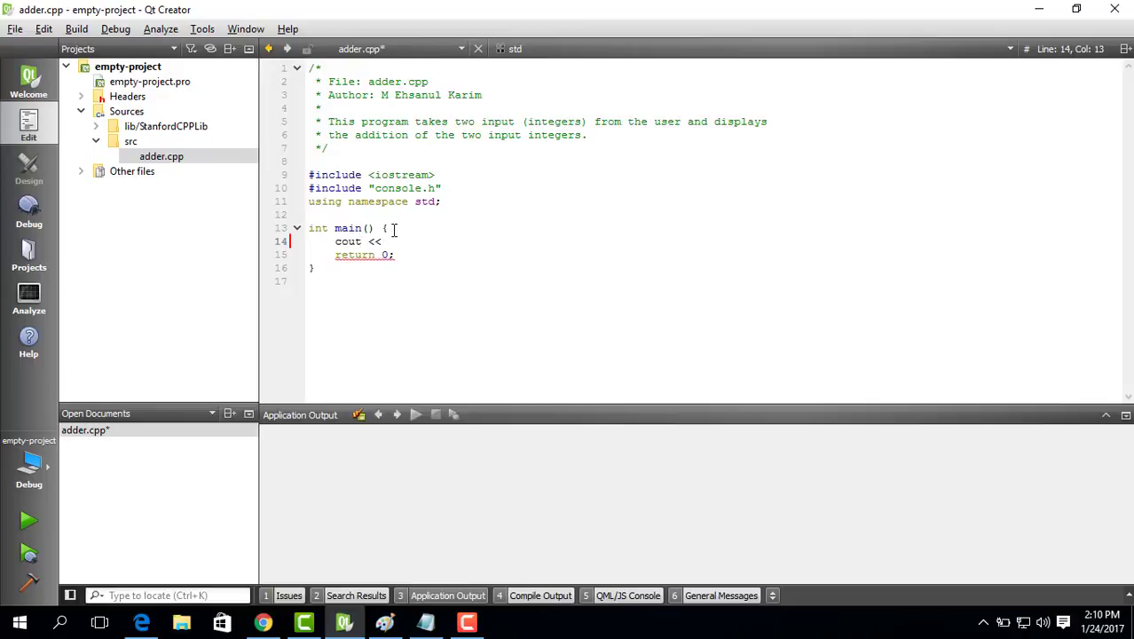
text("Enter x)
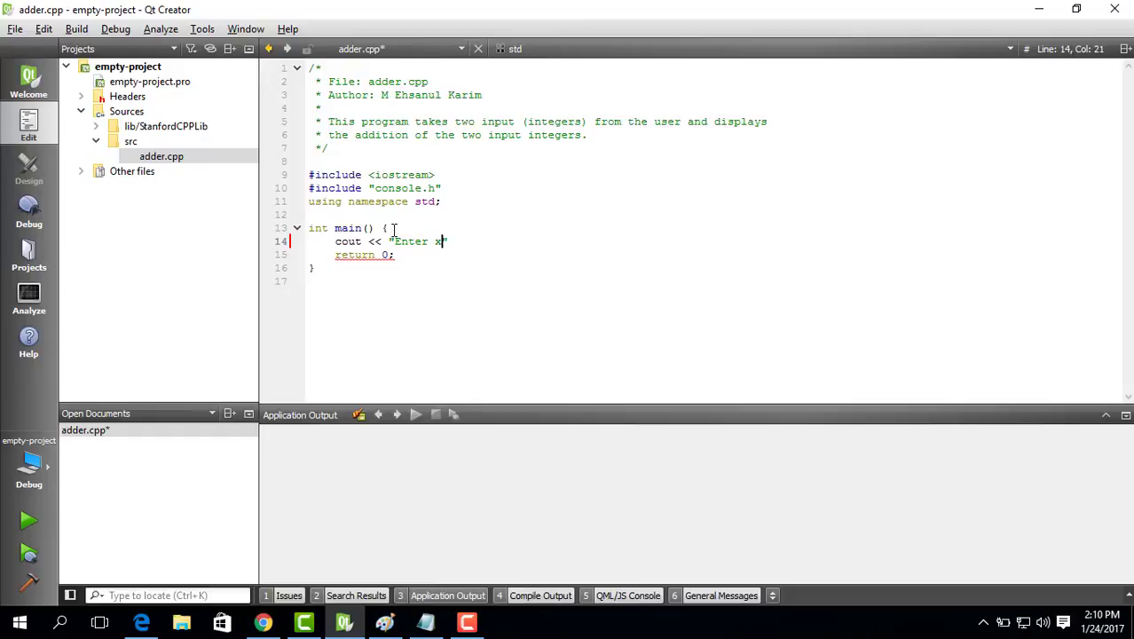
text(:")
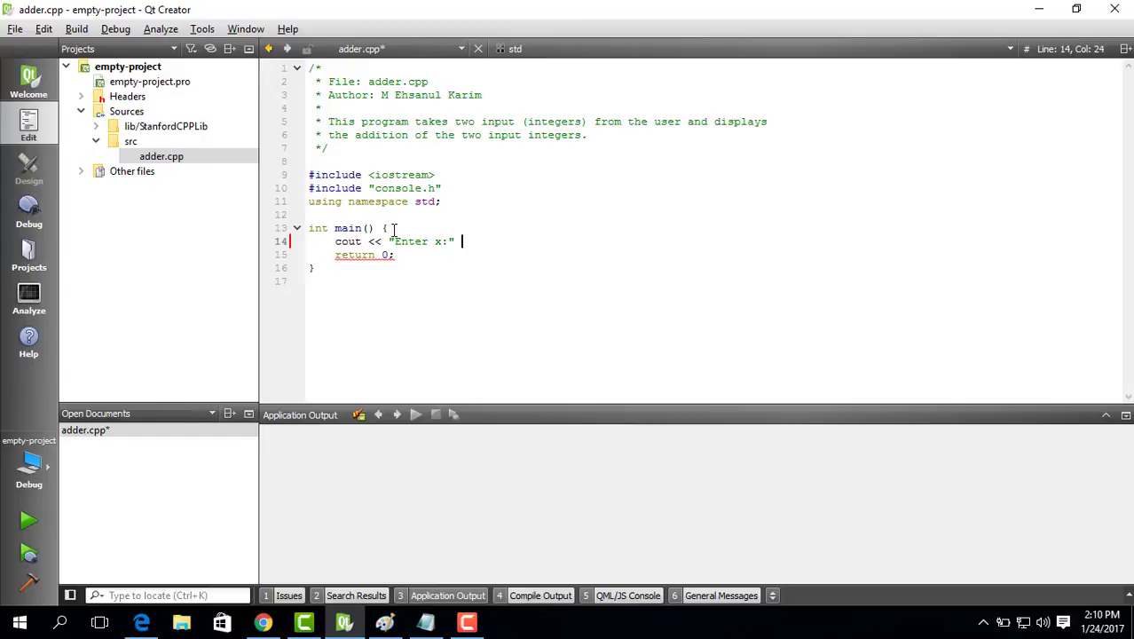
text(<< endl;)
text(cout)
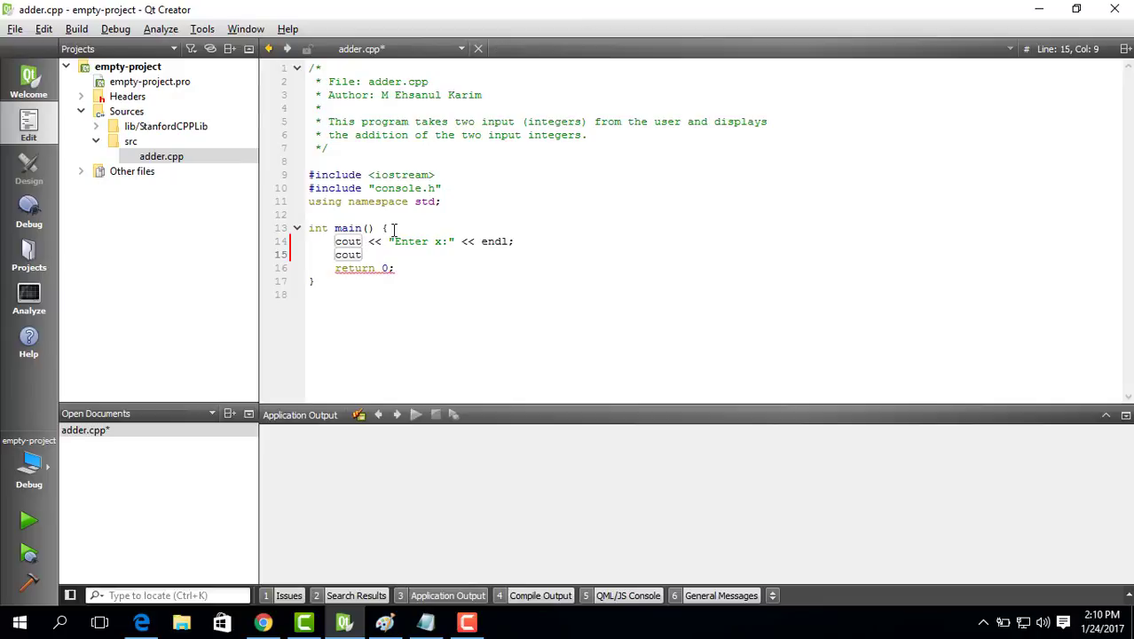
Add the "Enter y: " prompt line and insert blank lines between the two prompts.
text(<<)
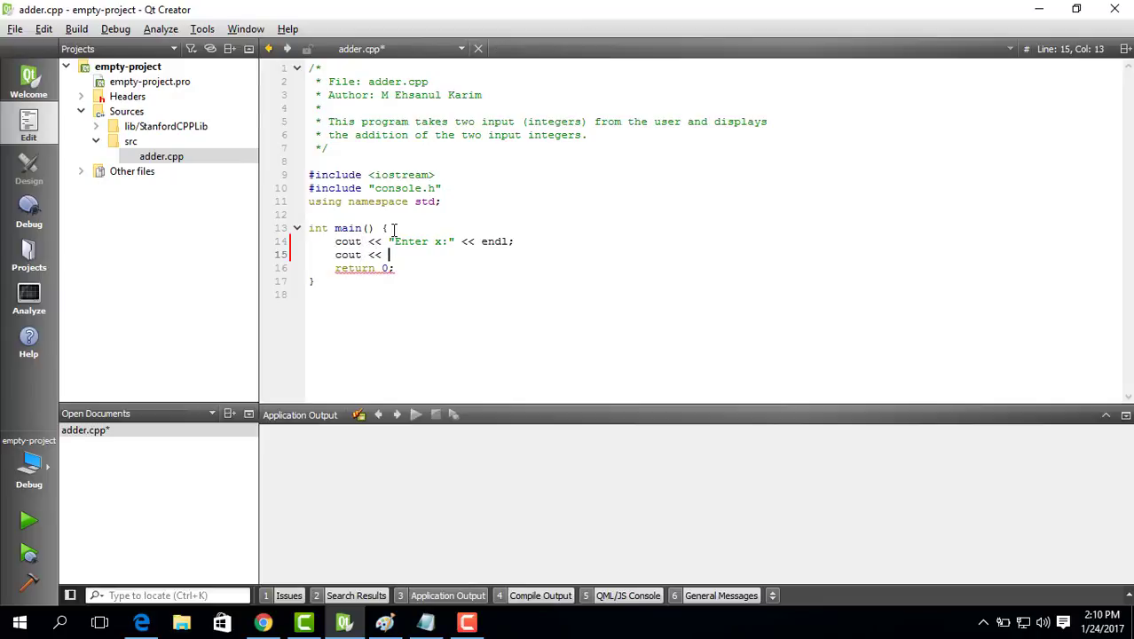
text("Enter y:)
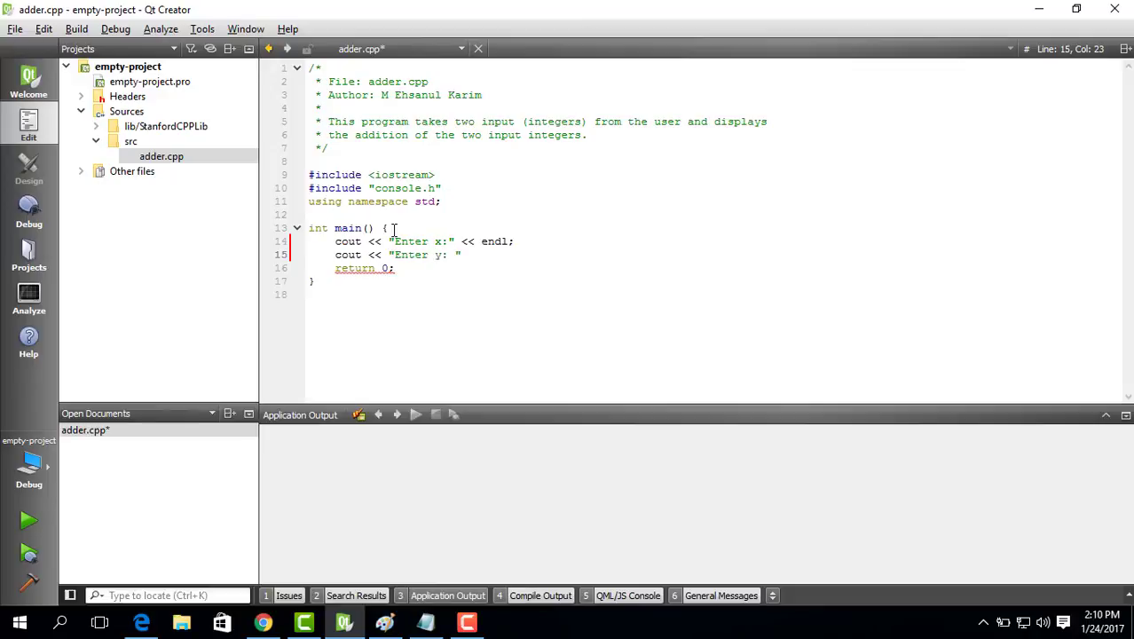
text(" ")
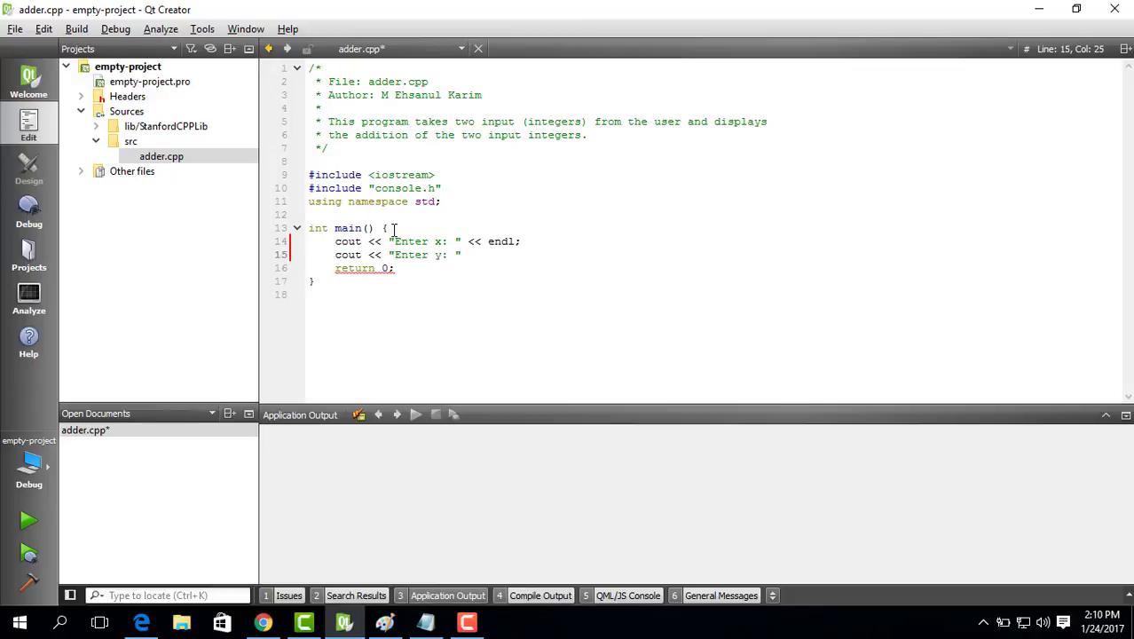
text(<< endl;)
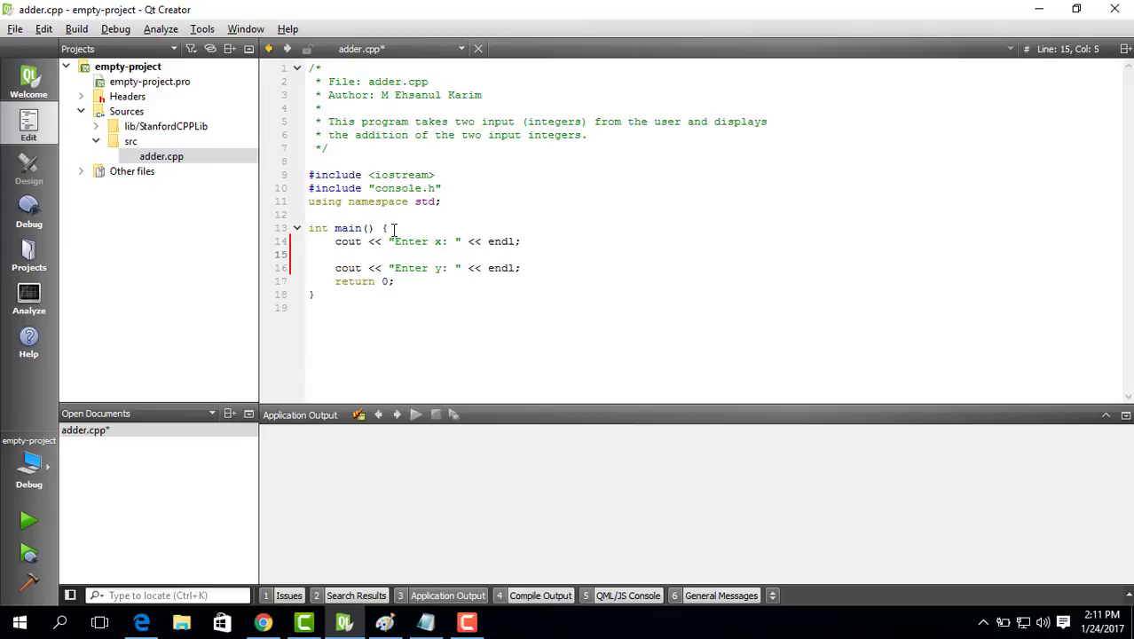
click(519, 241)
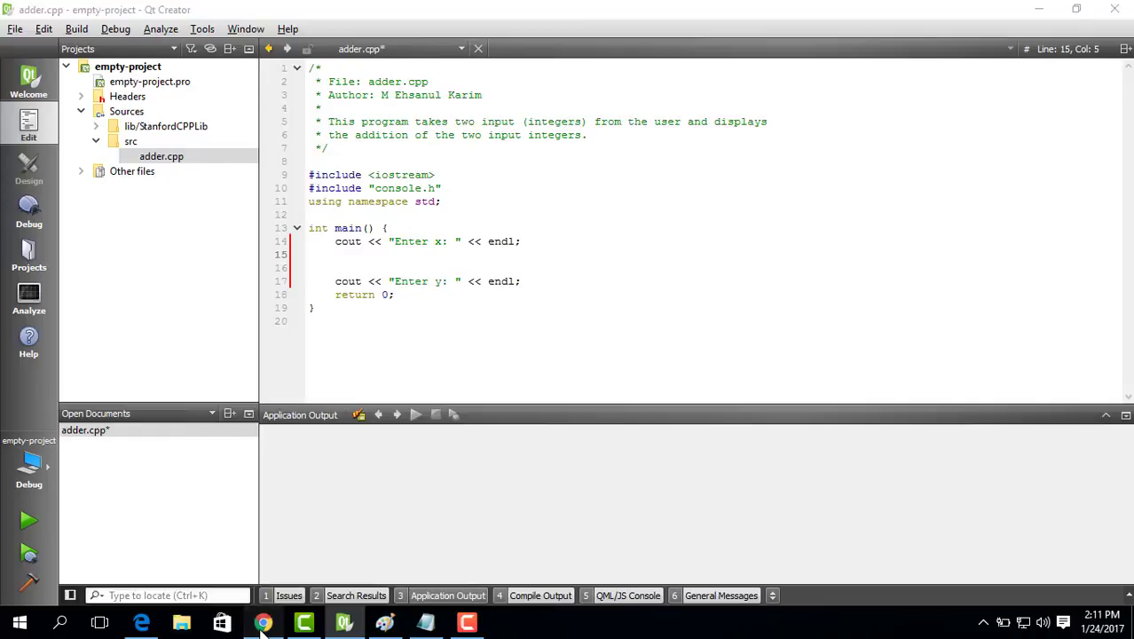
Open the Stanford C++ Libraries page in Chrome and search it for 'sim' to find simpio.h.
click(262, 621)
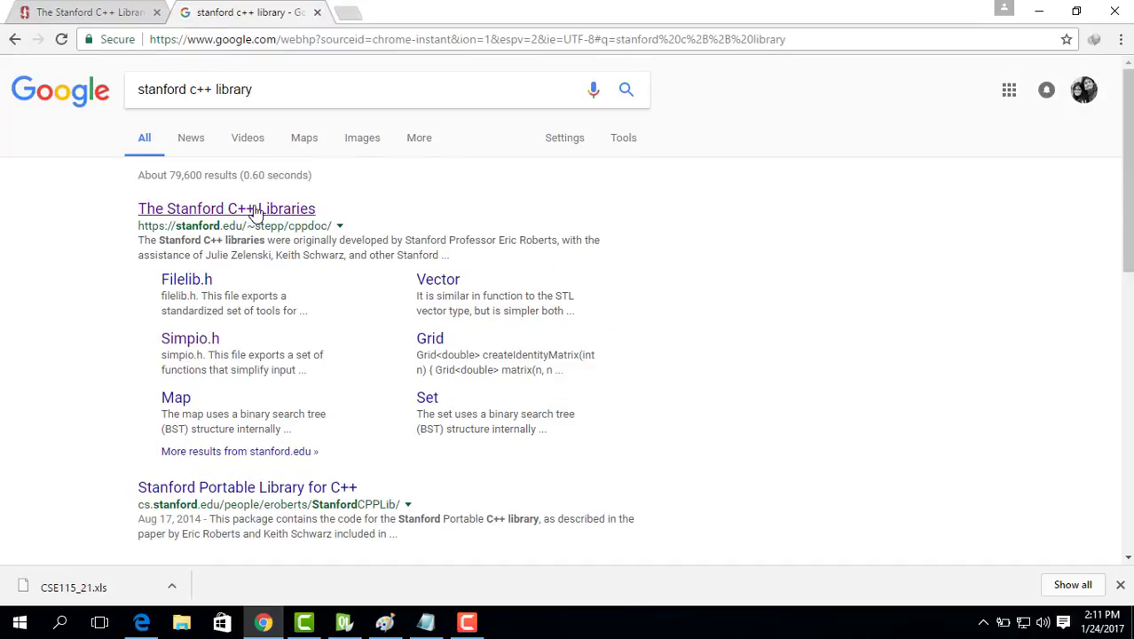
click(227, 208)
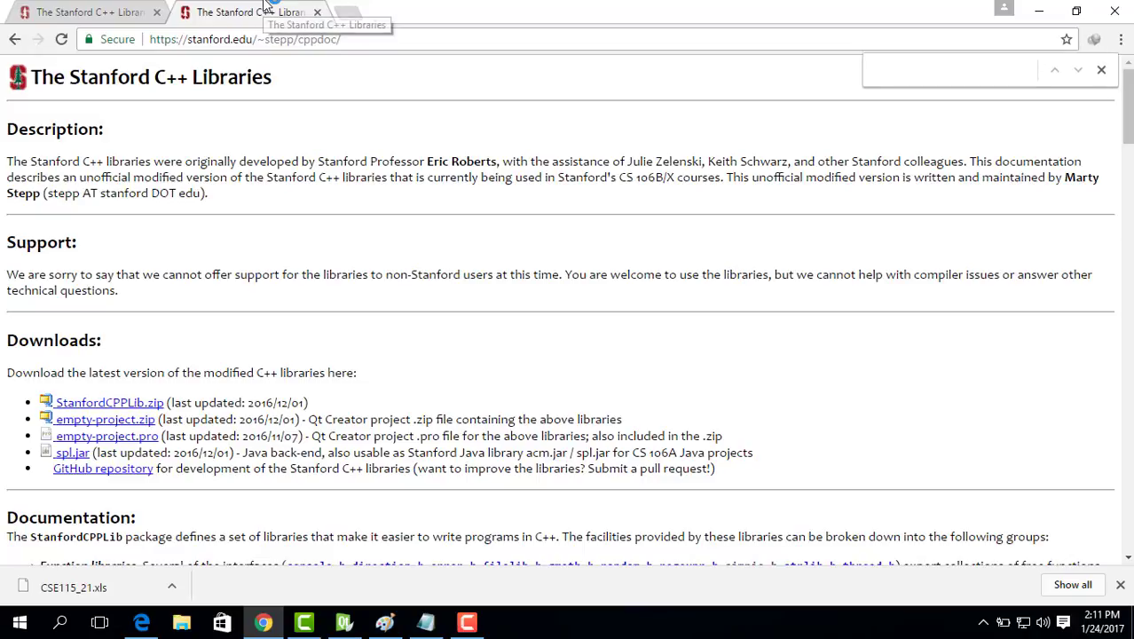
text(sim)
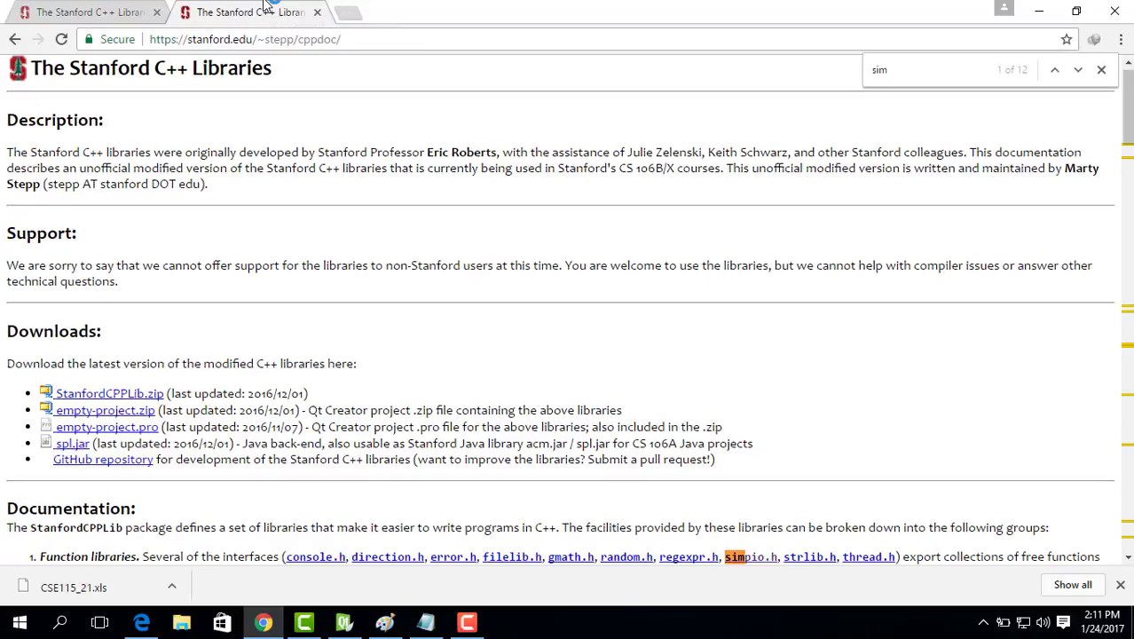
mouse_move(721, 538)
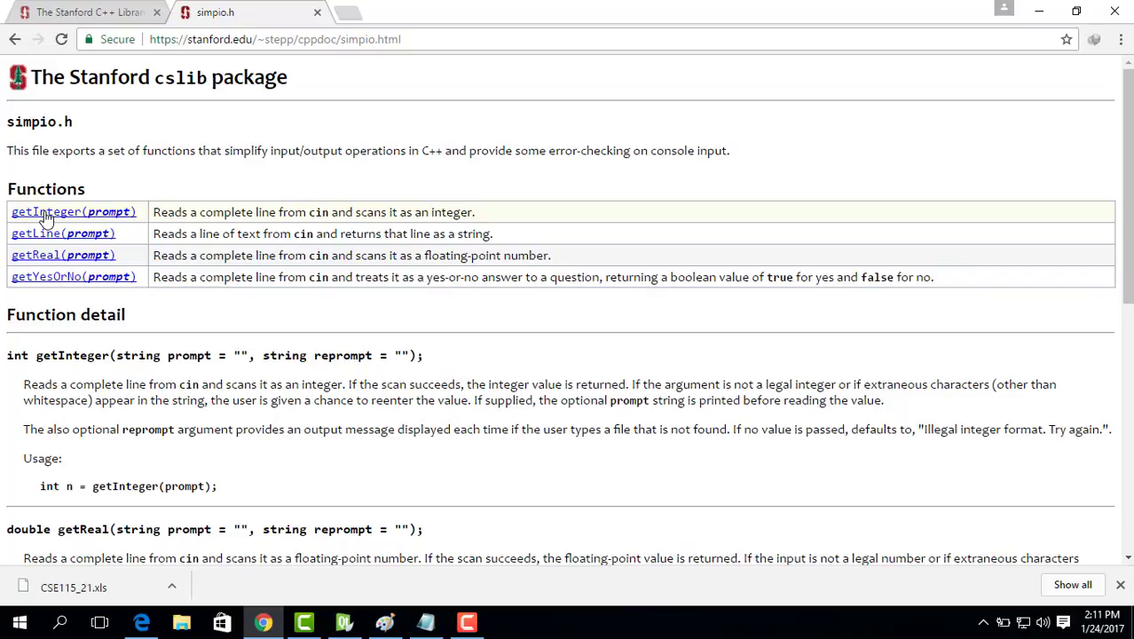
mouse_move(46, 217)
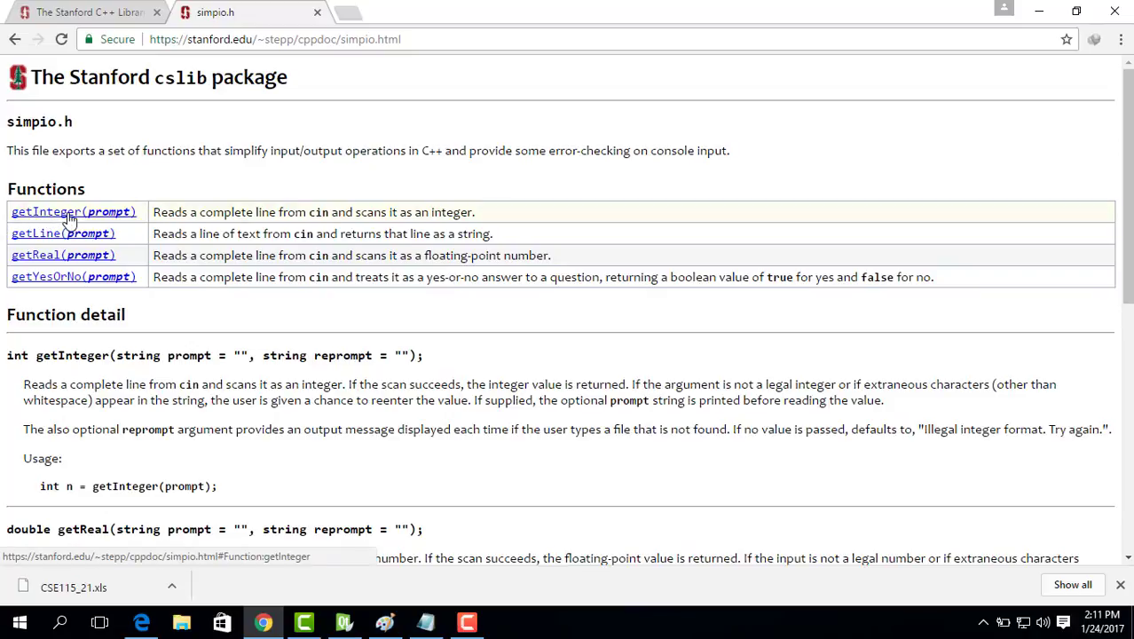
mouse_move(73, 217)
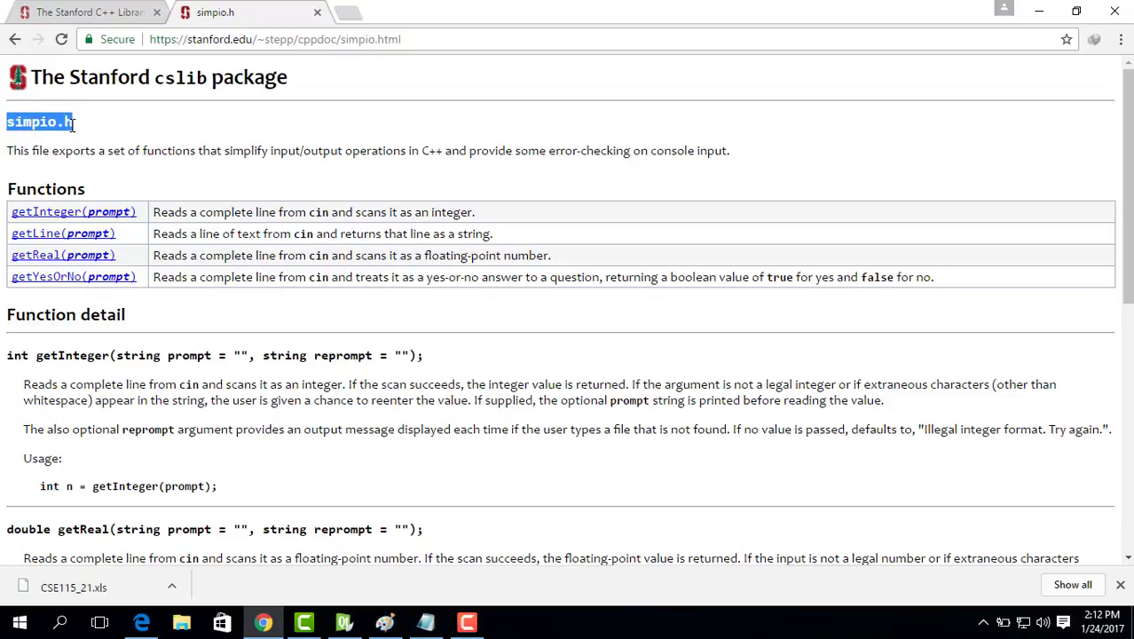
mouse_move(408, 498)
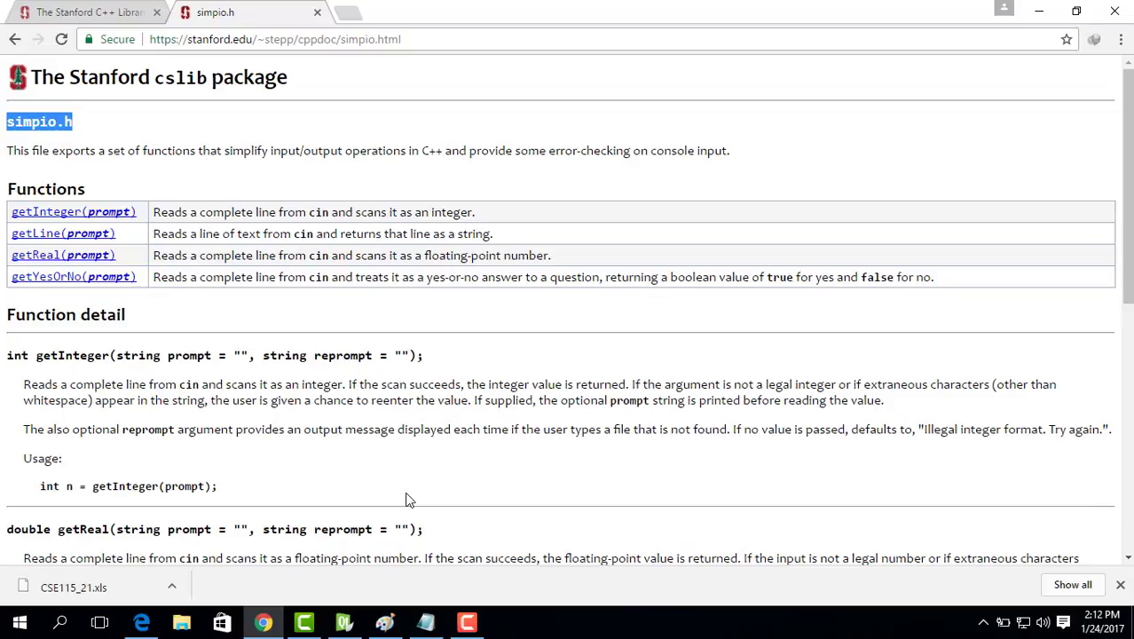
mouse_move(425, 617)
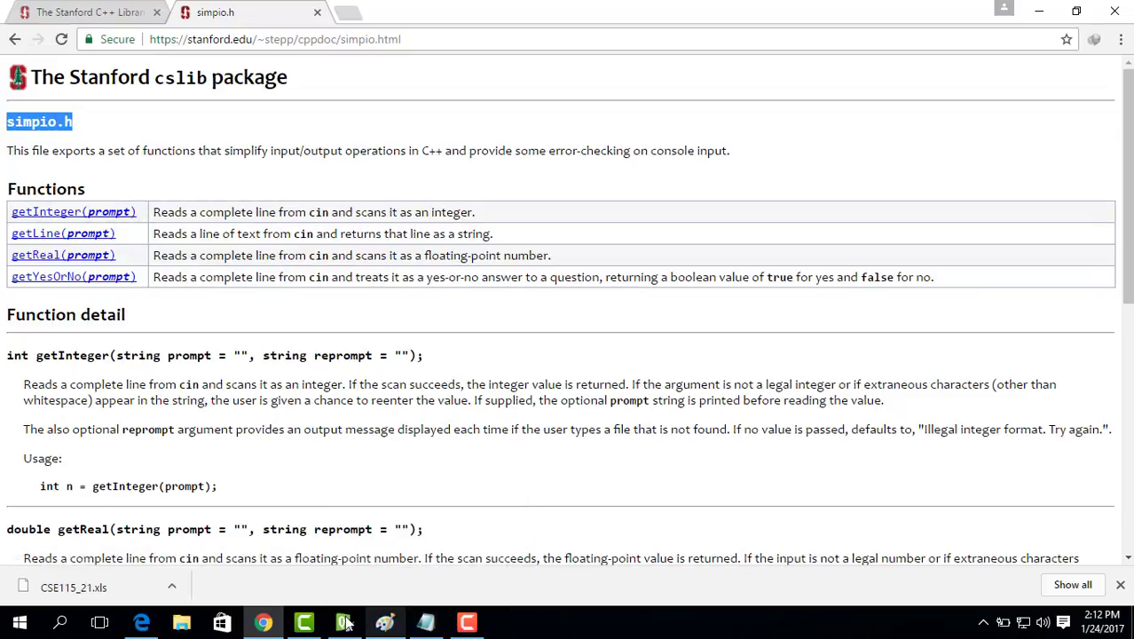
Add #include "simpio.h" below #include <iostream>, correcting the quotes, and save adder.cpp.
click(344, 621)
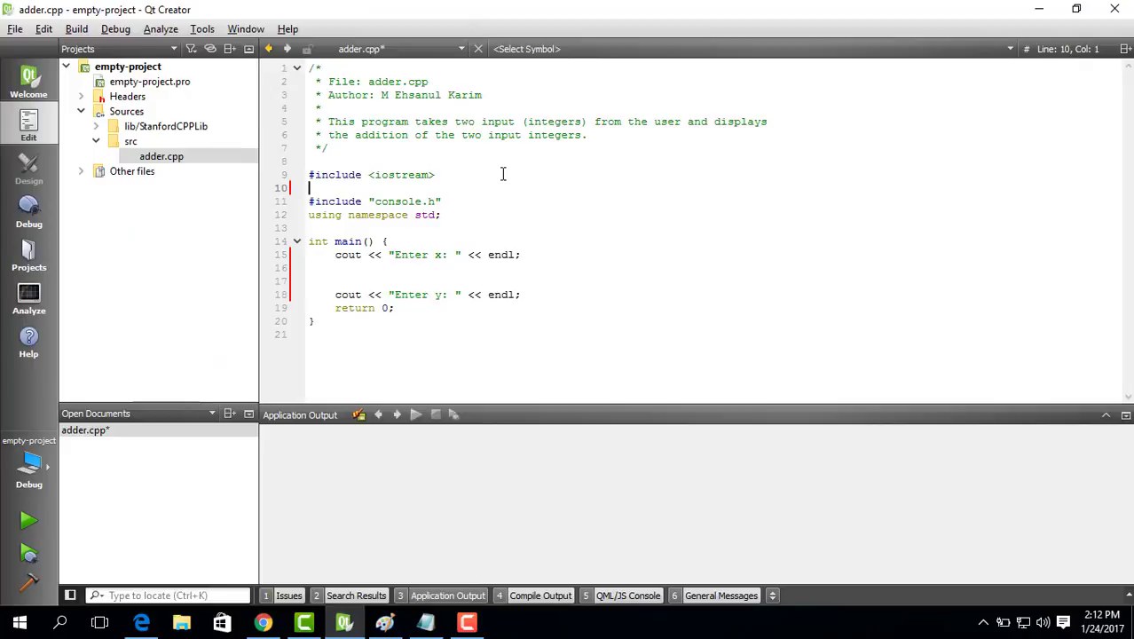
text(#include)
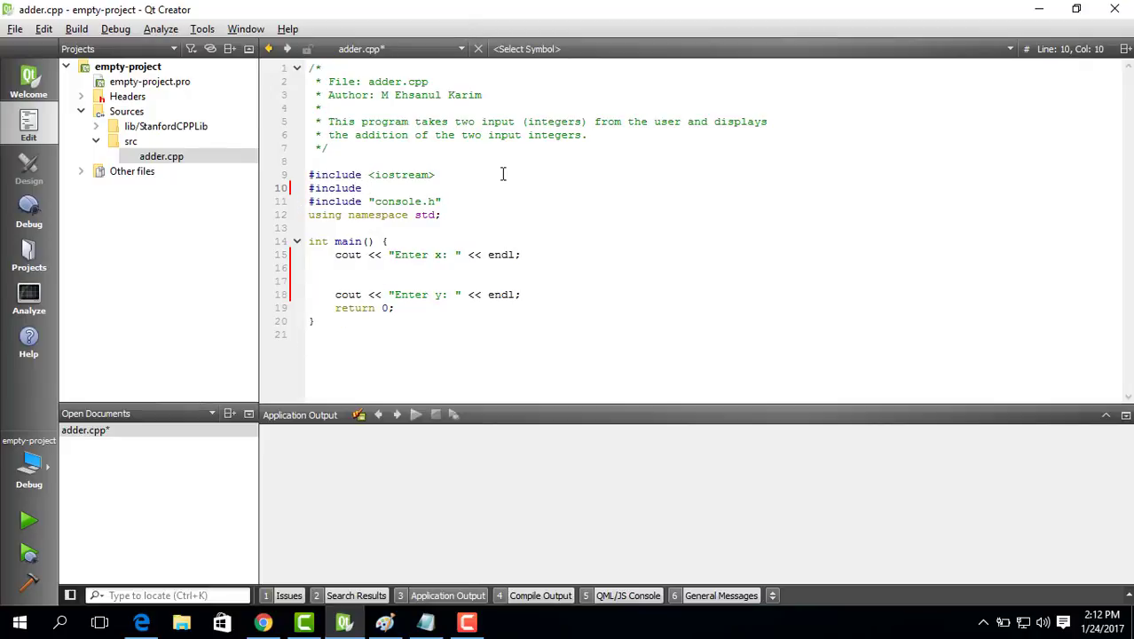
text(simpio.h"")
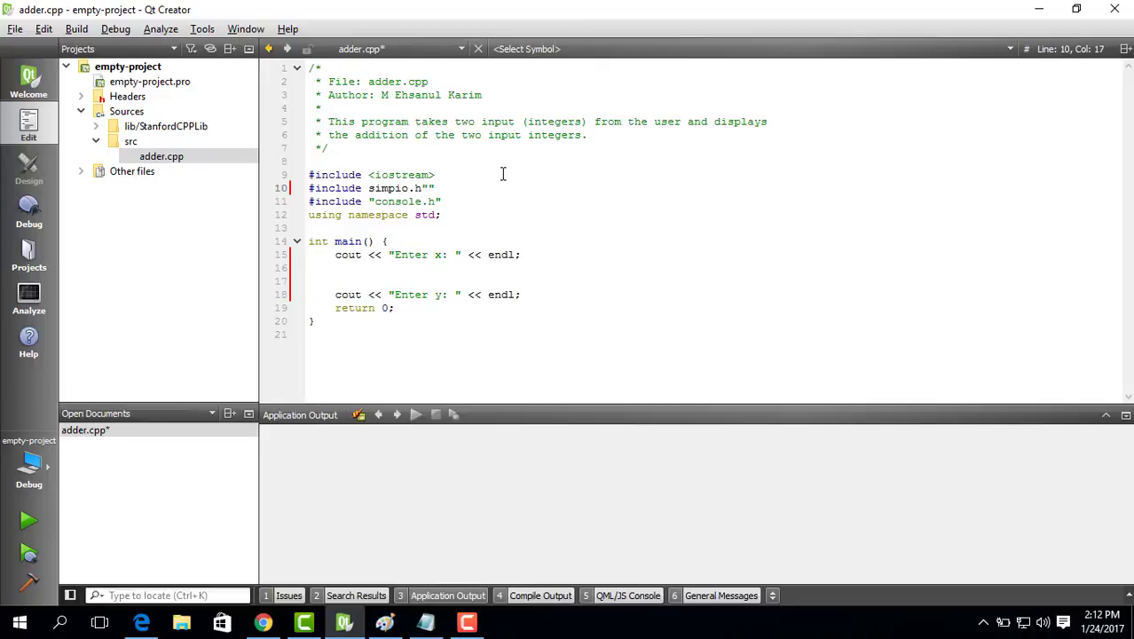
triple_click(370, 187)
text(")
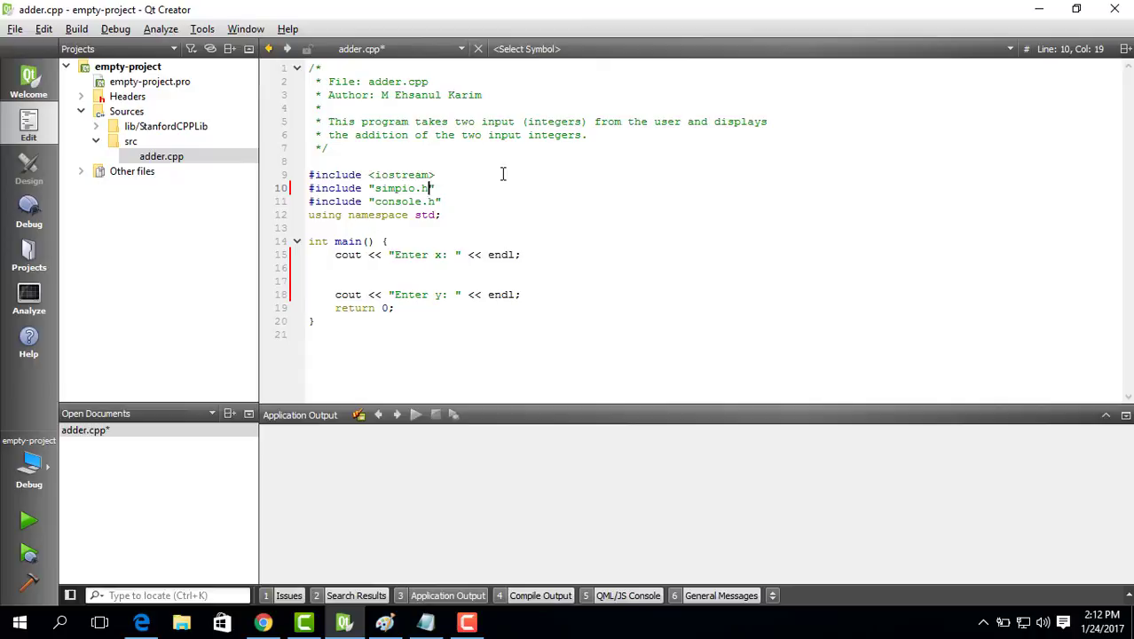
click(434, 254)
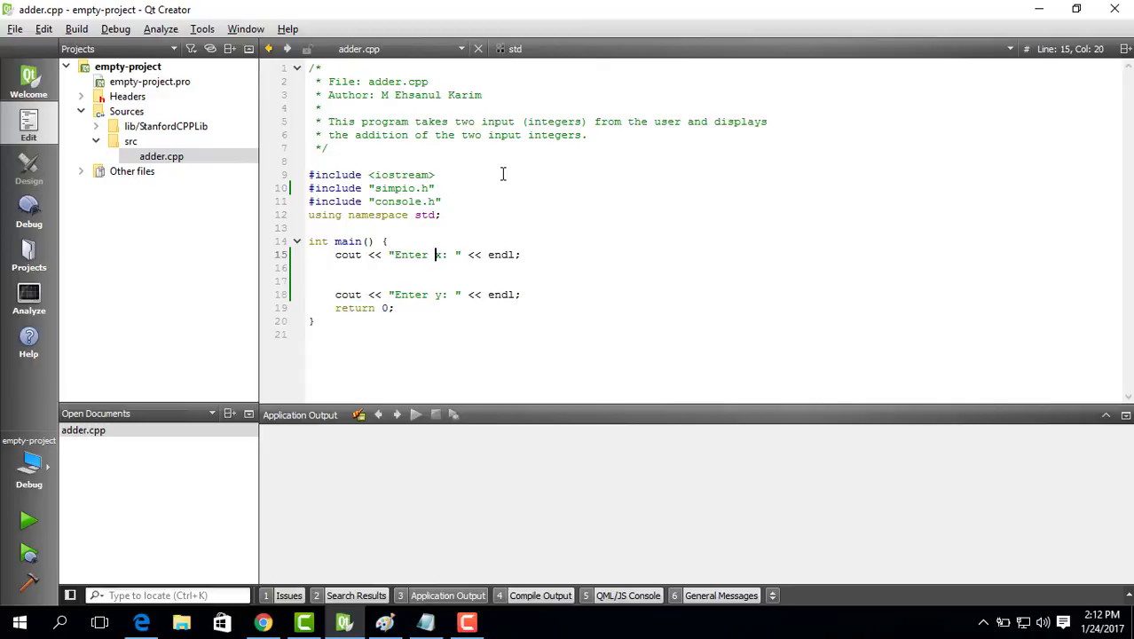
Read the numbers with int x = getInteger(); and int y = getInteger(); after each prompt.
text(int)
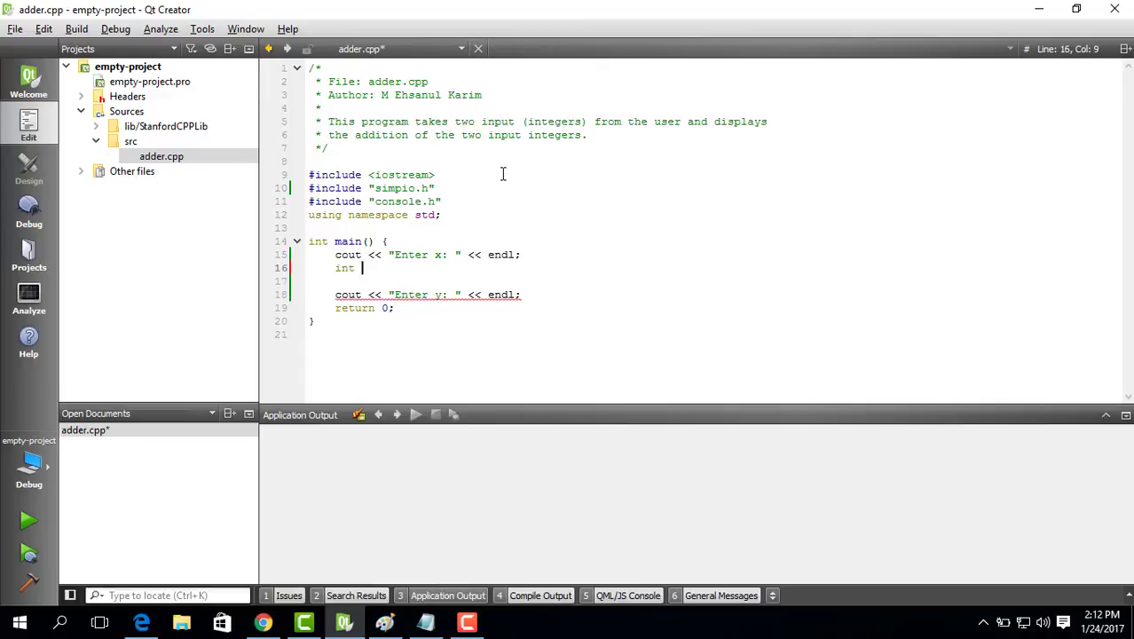
text(x)
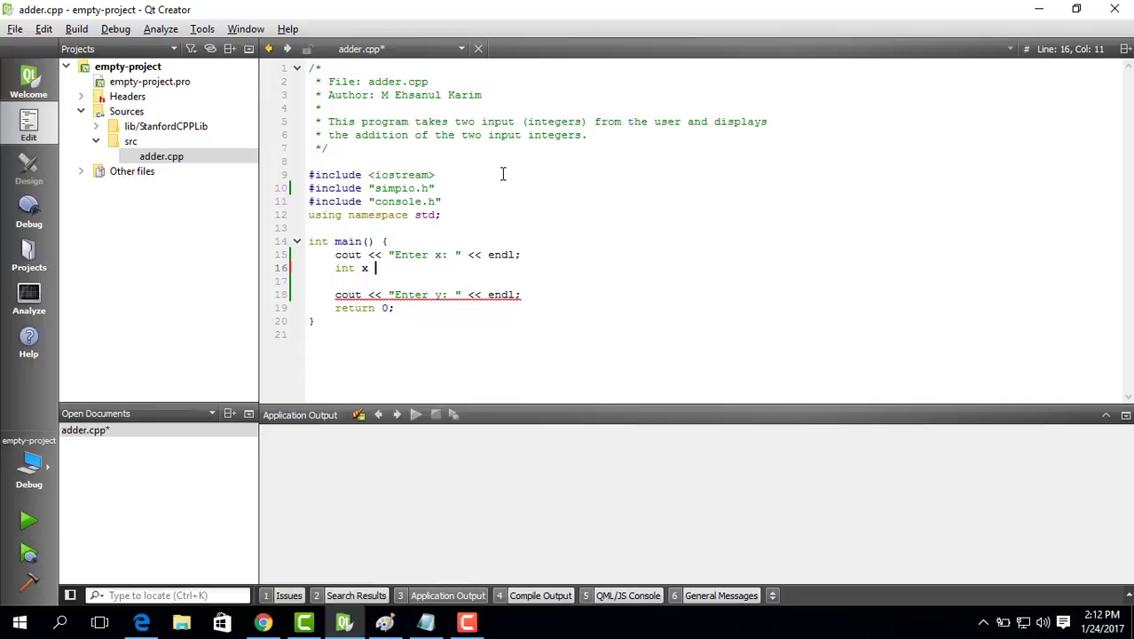
text(=)
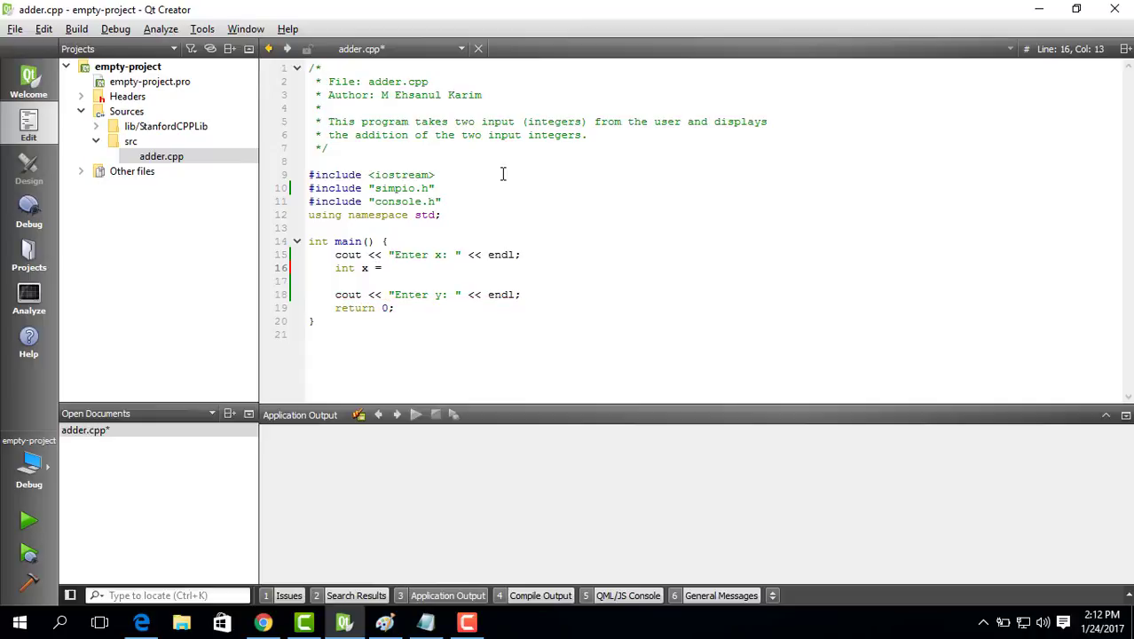
text(get)
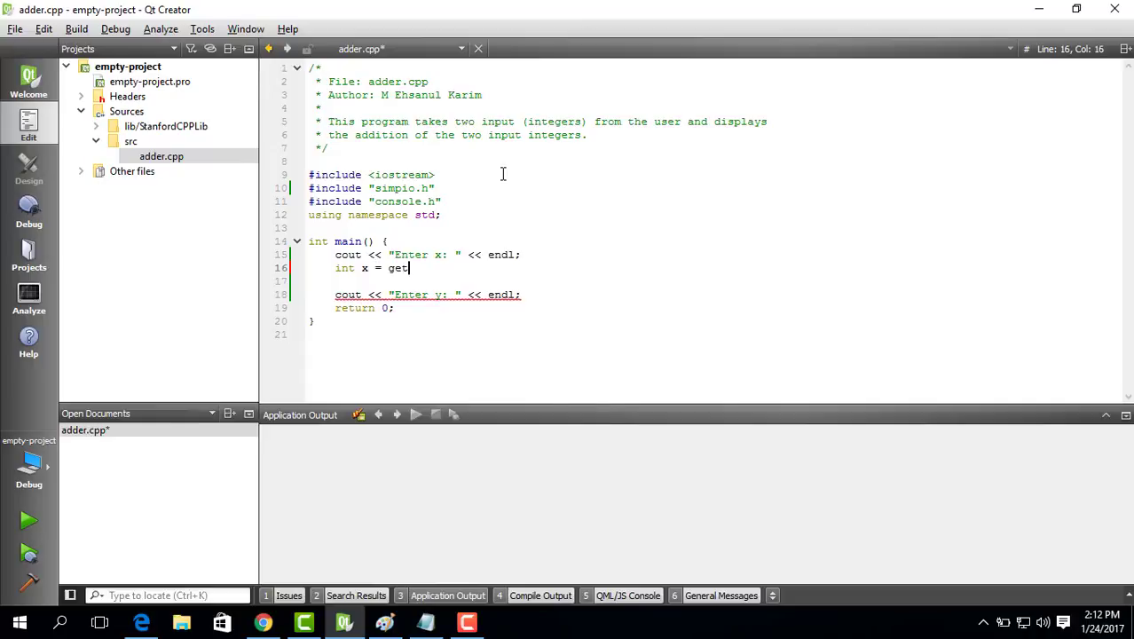
text(get)
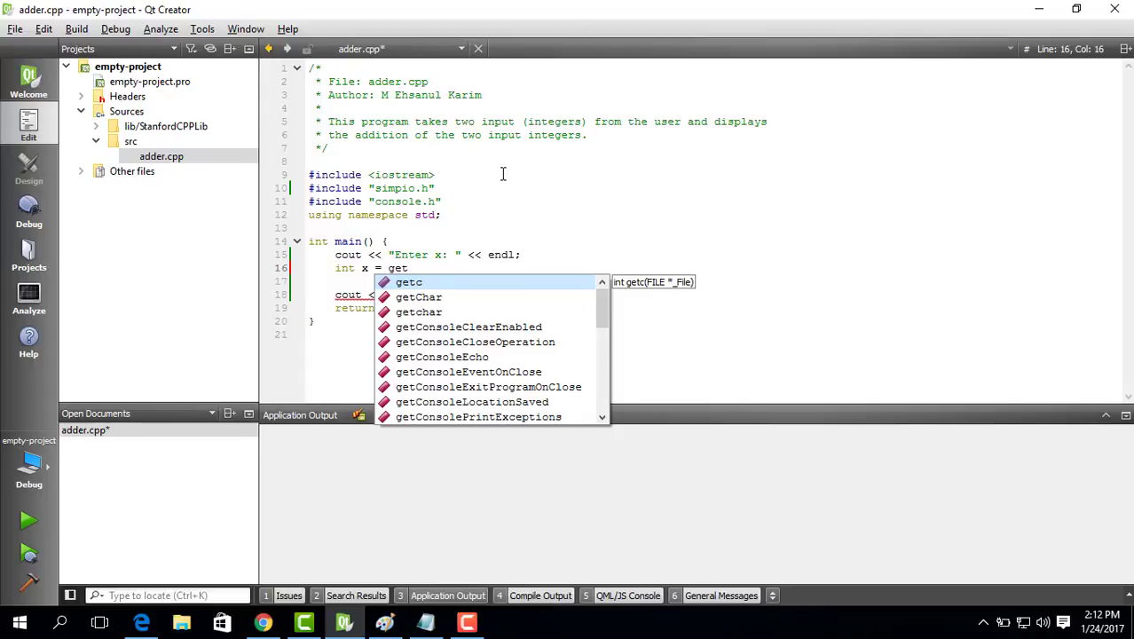
text(Integer()
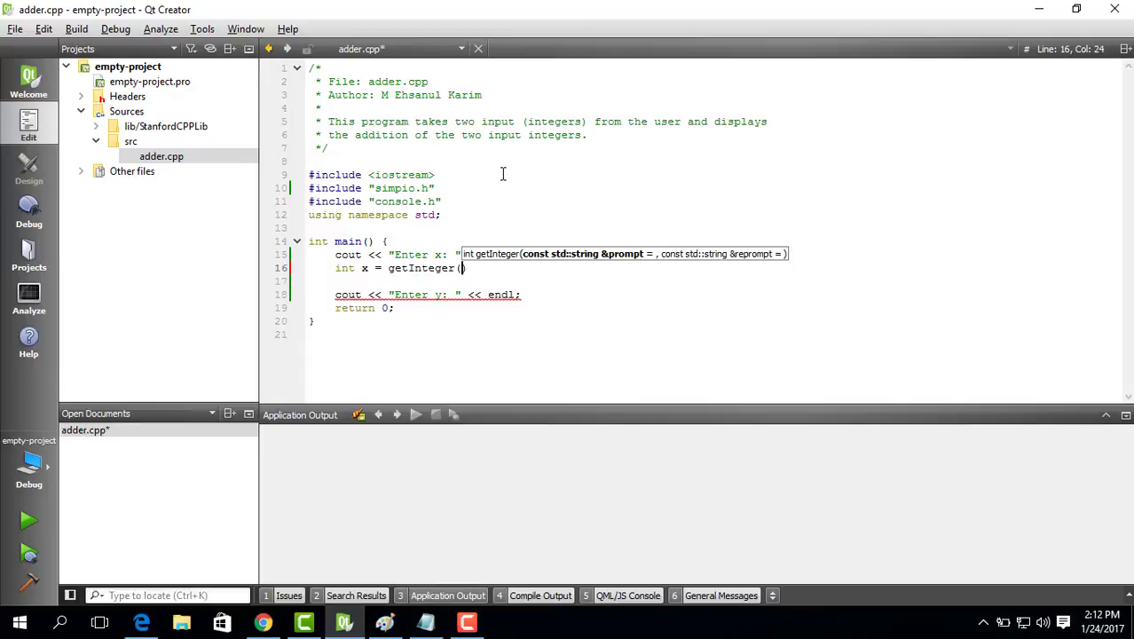
text();)
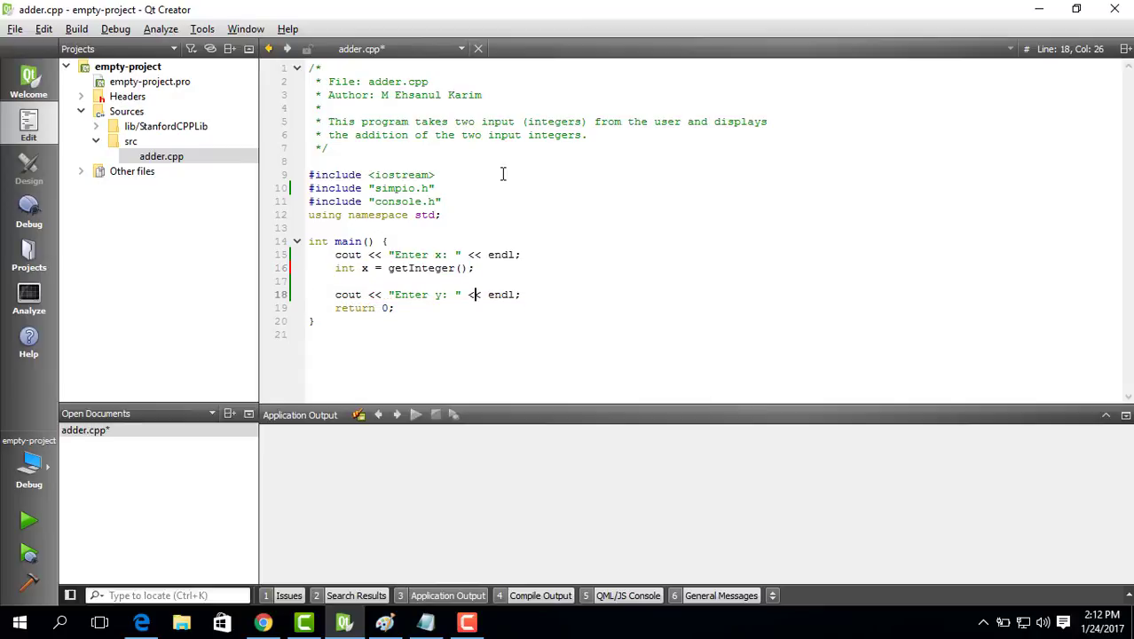
text(int x = getInteger();)
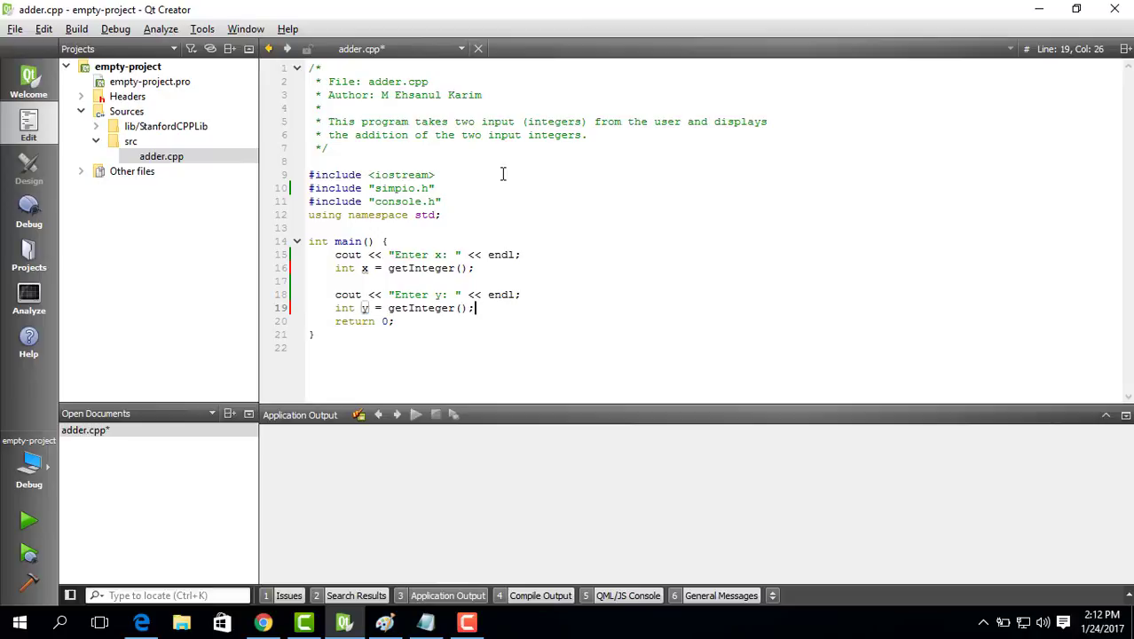
key(enter)
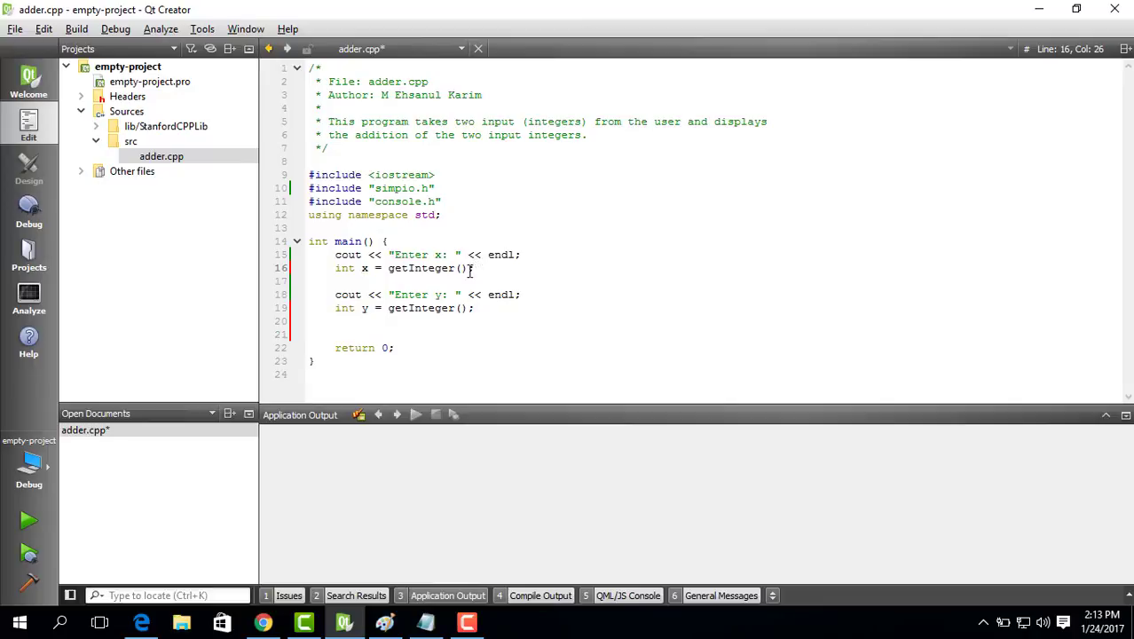
mouse_move(422, 268)
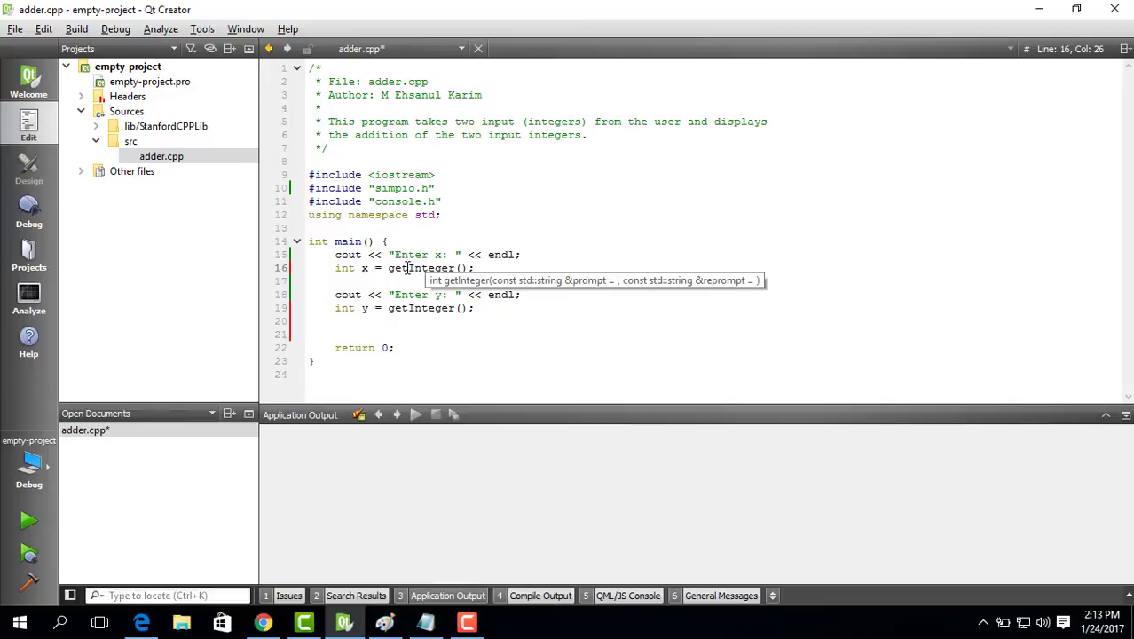
mouse_move(379, 255)
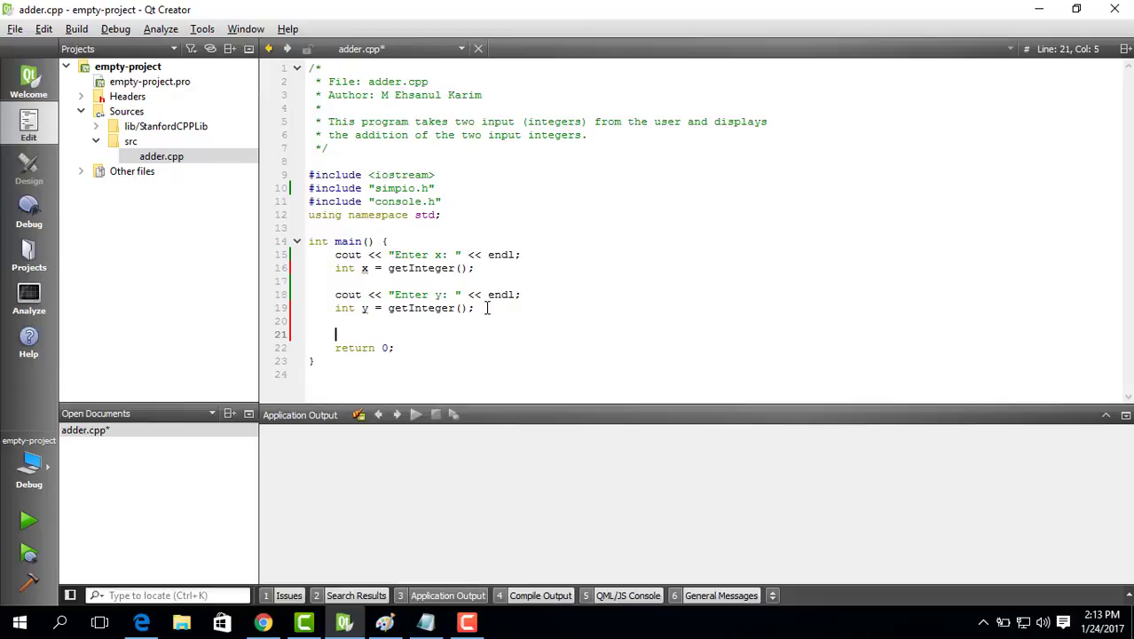
Store the sum with int result = x + y;.
text(int)
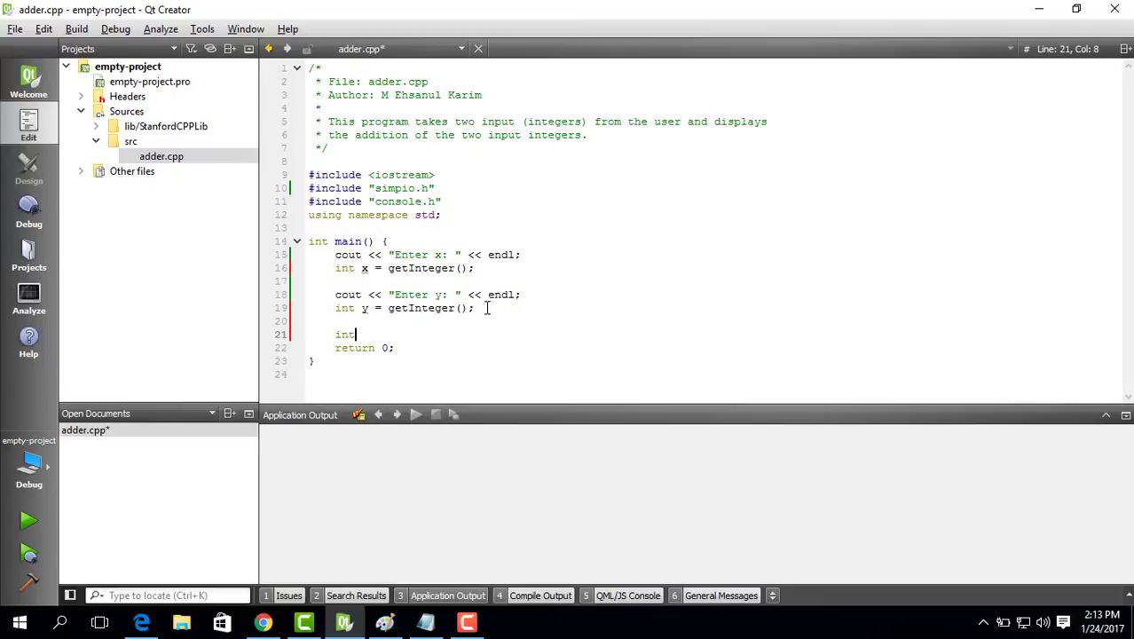
text(result =)
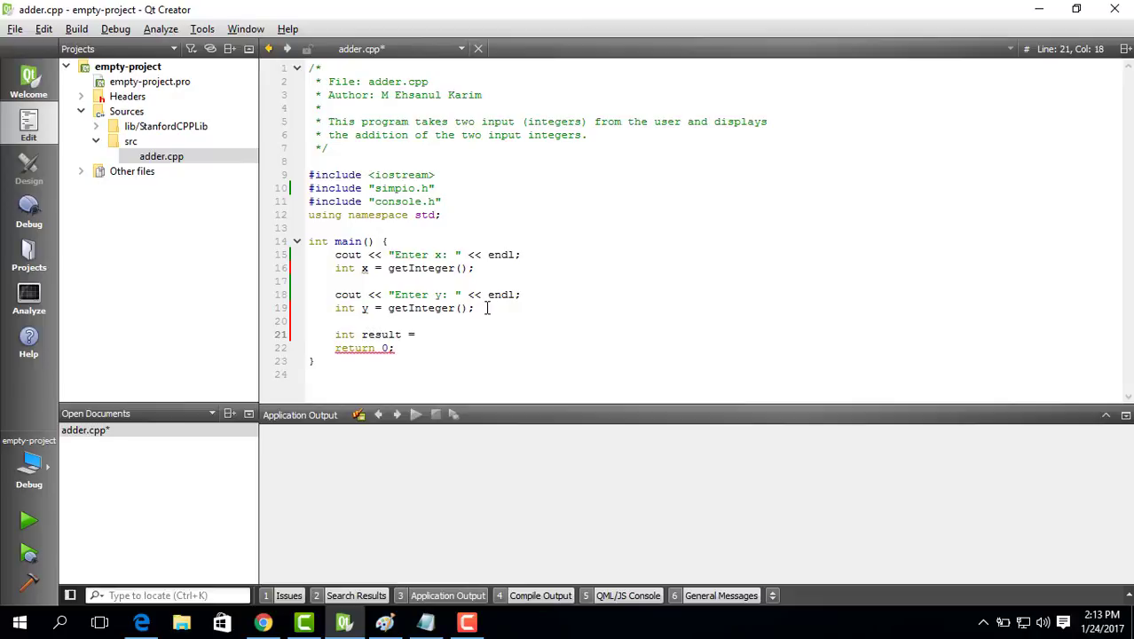
text(x +y)
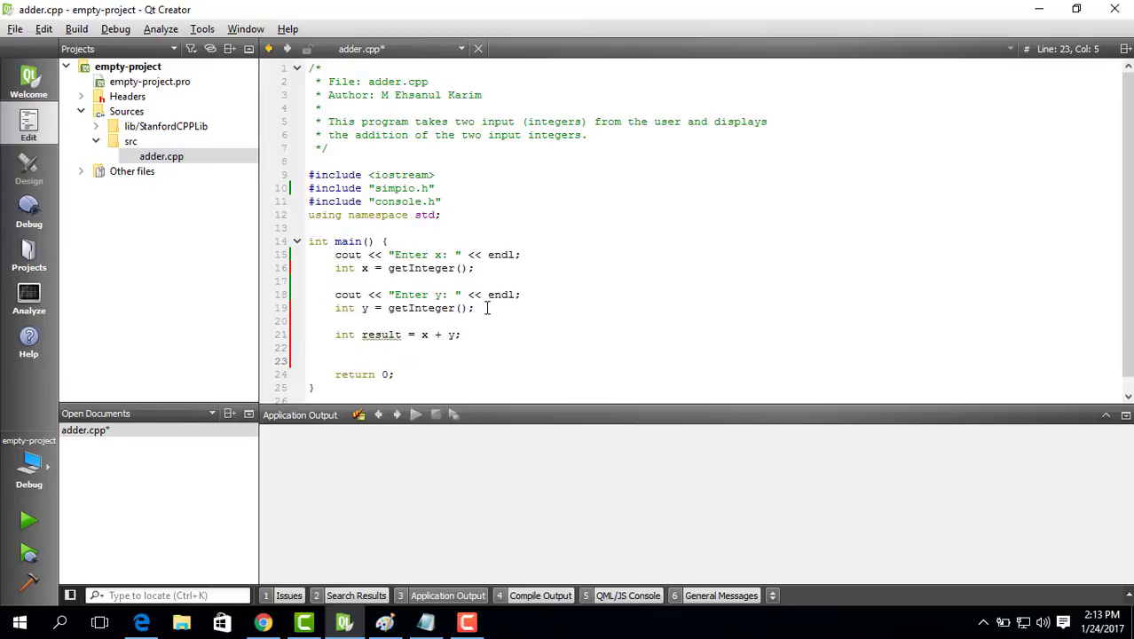
Print the sum with cout << "x" << " + " << "y" << " = " << result << endl;.
text(cout <<)
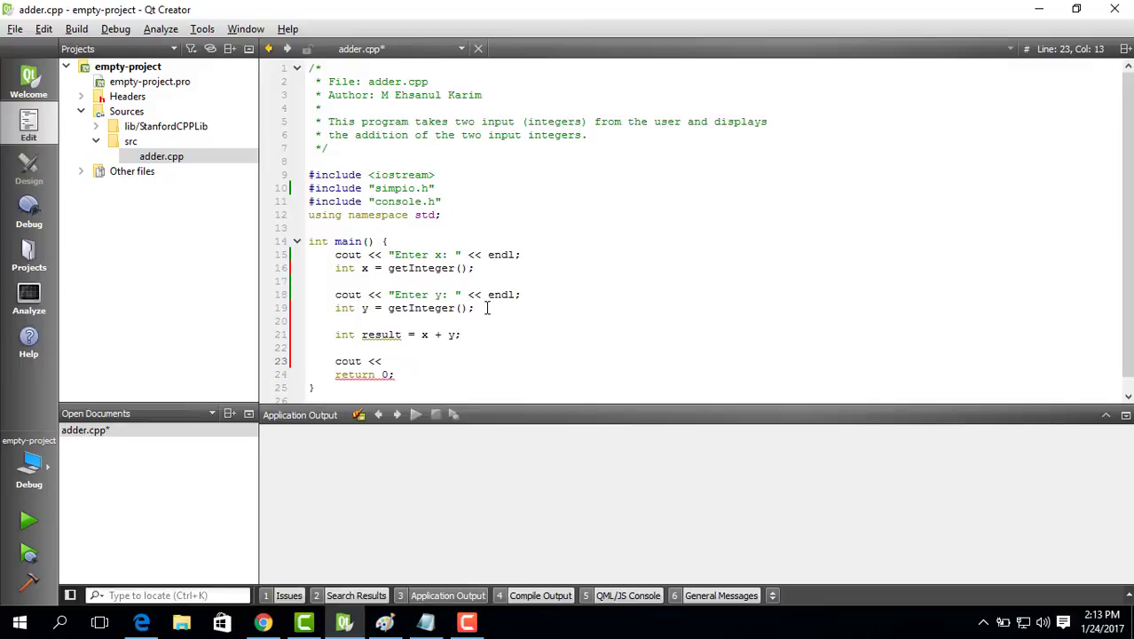
text("x" << " + " <<)
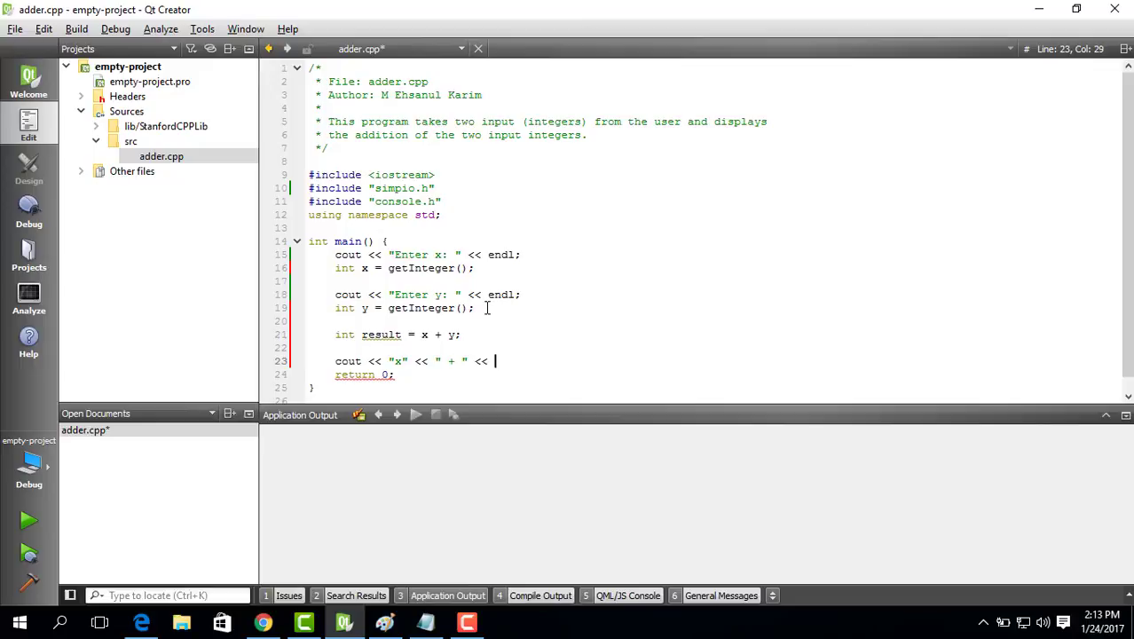
text("y")
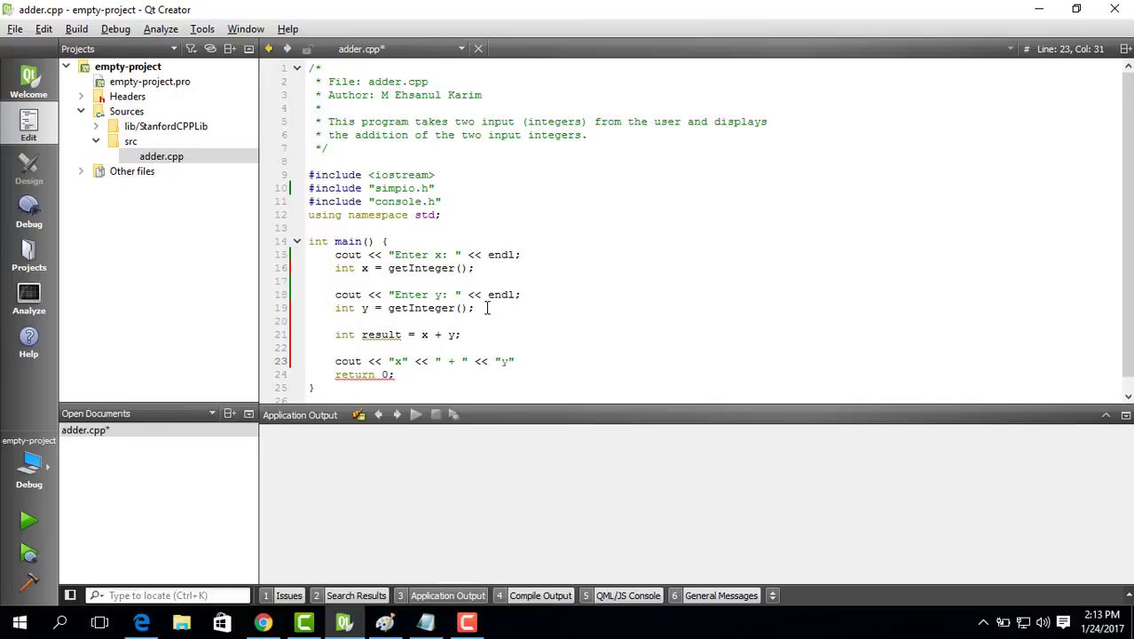
text(<< " =)
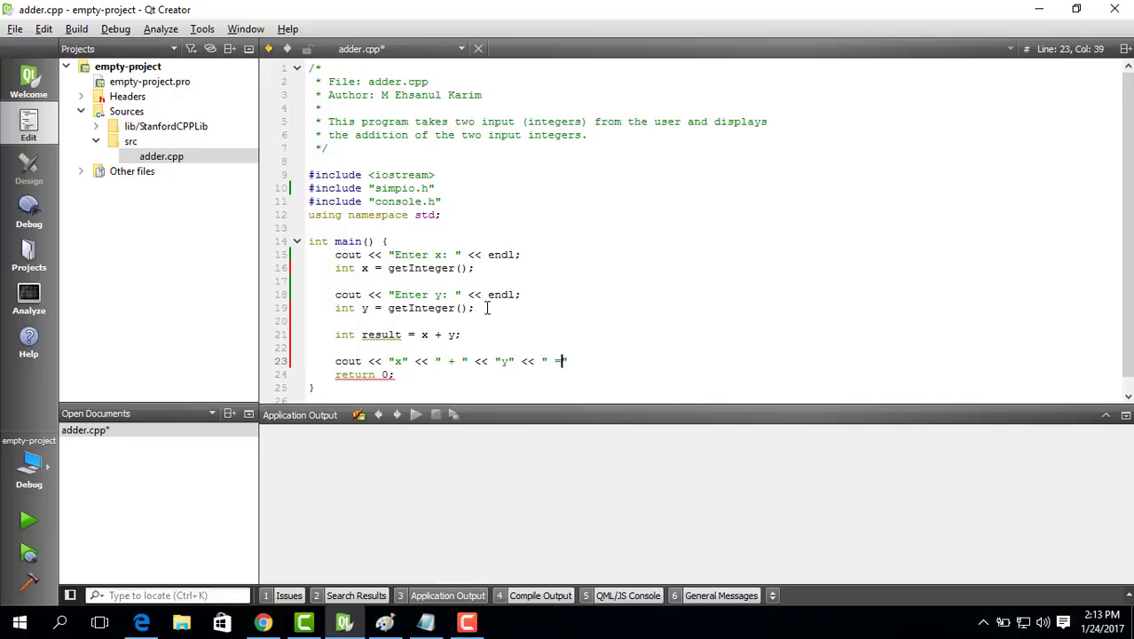
text(" <<)
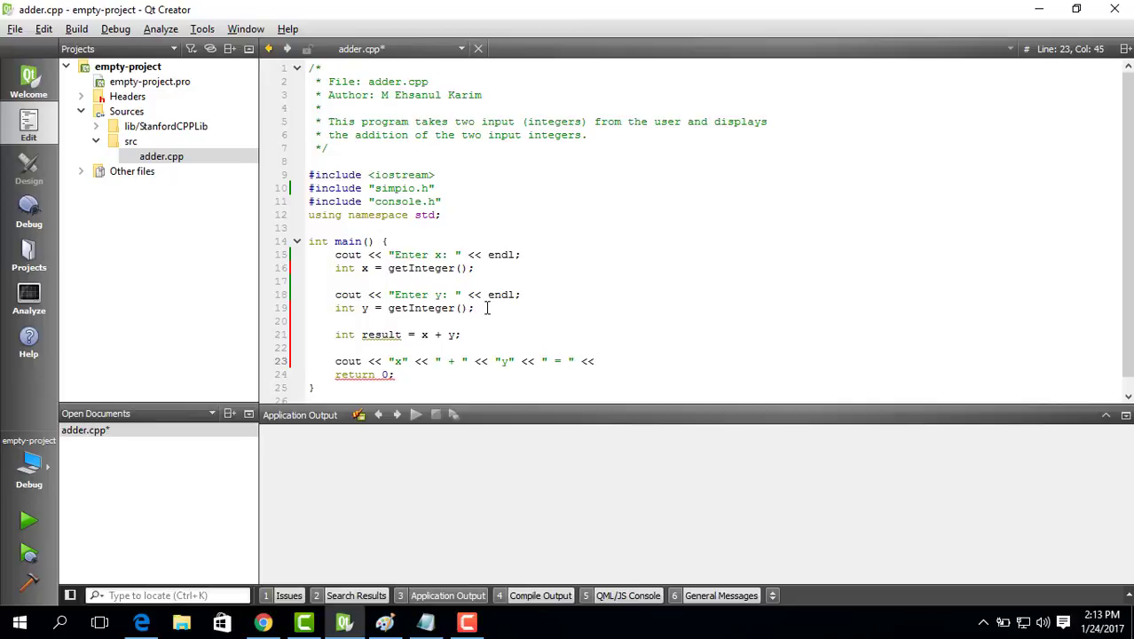
text(result)
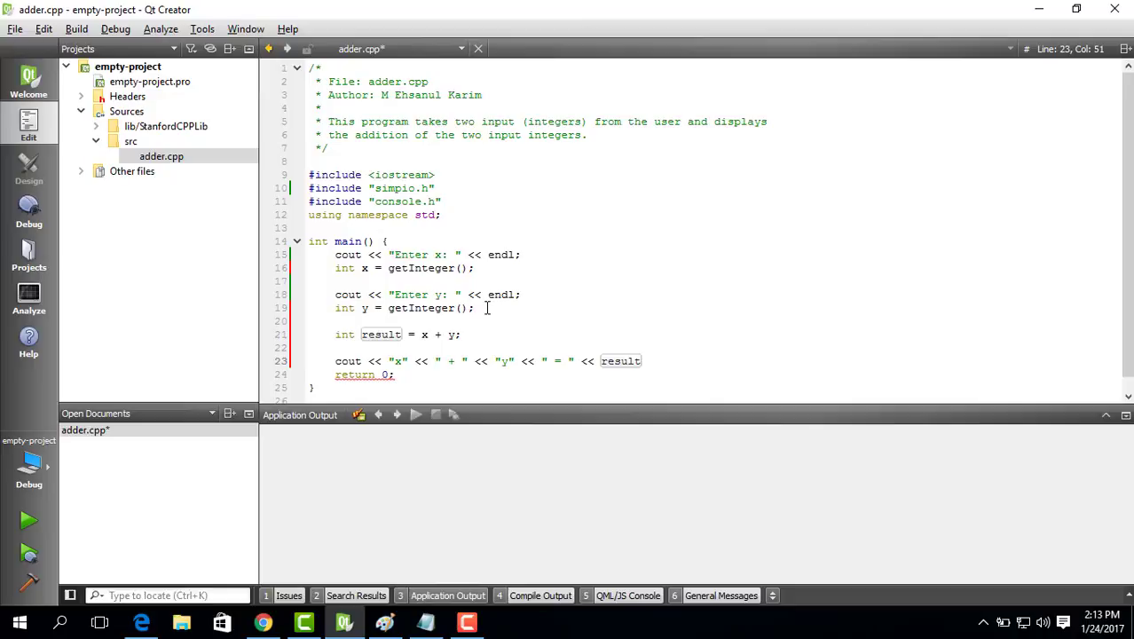
text(<< endd;)
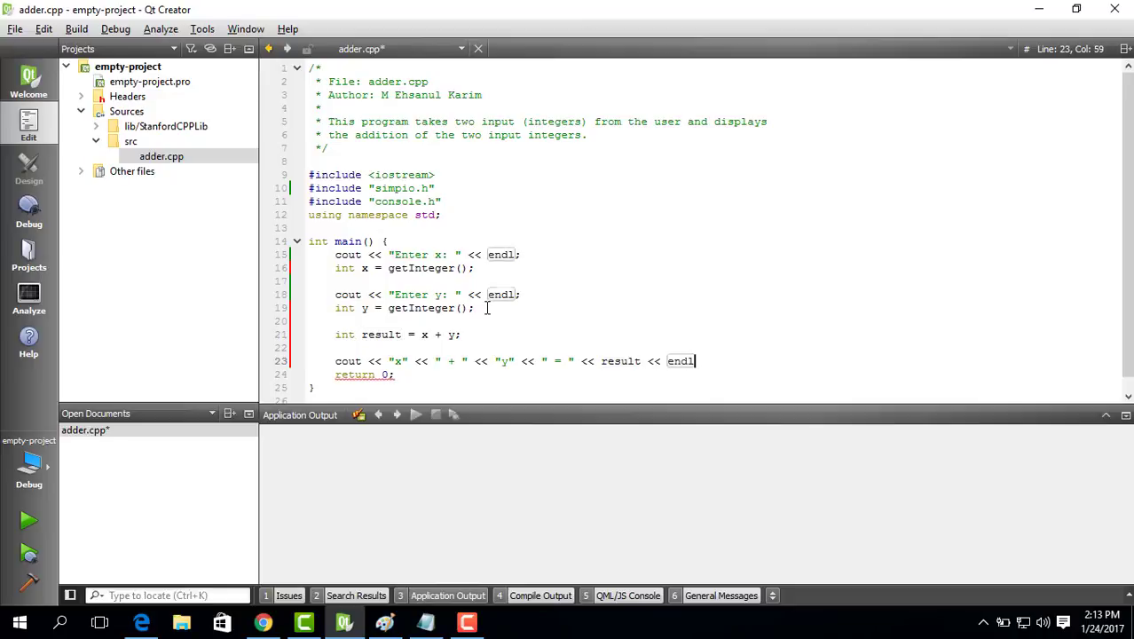
text(;)
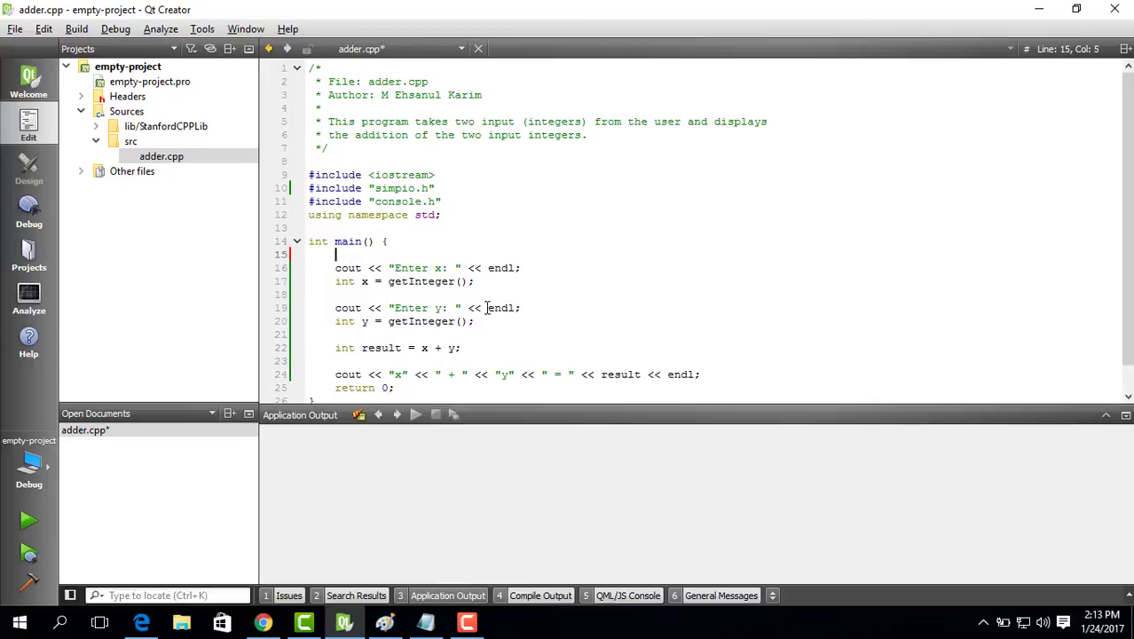
Add // comments such as 'get the first value' above the inputs, addition and output, and save.
text(// get)
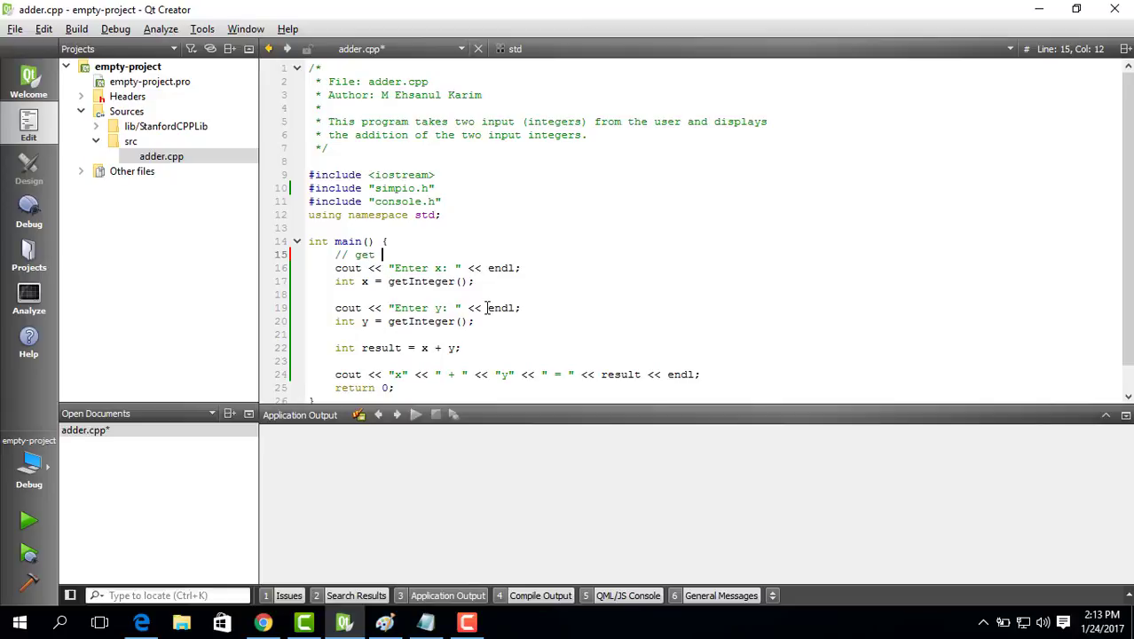
text(the fie)
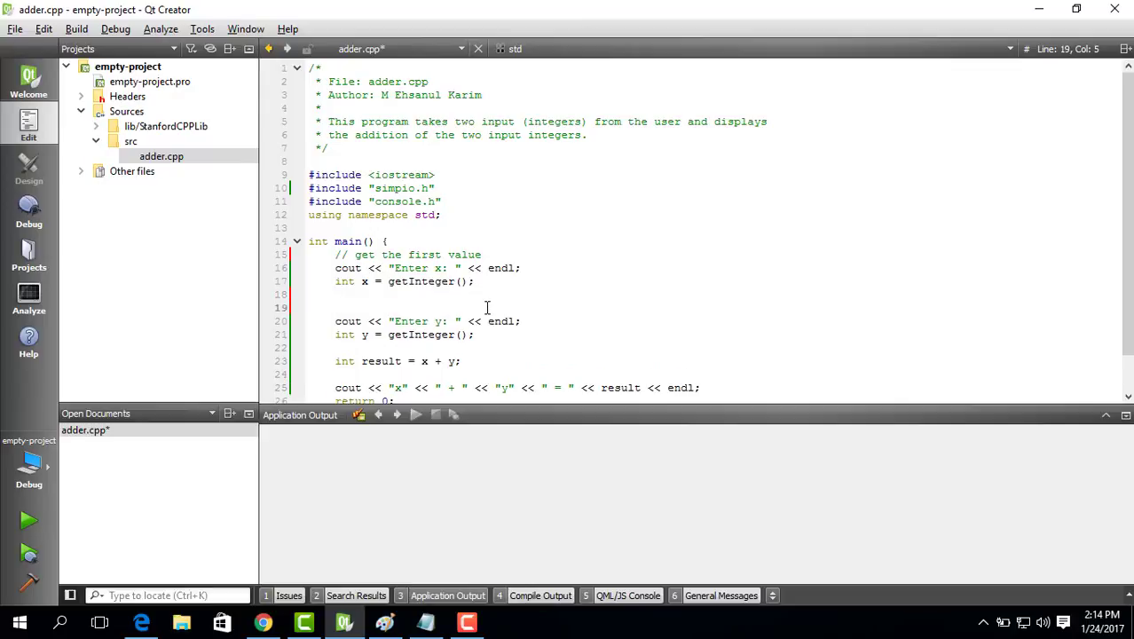
text(// get the first value)
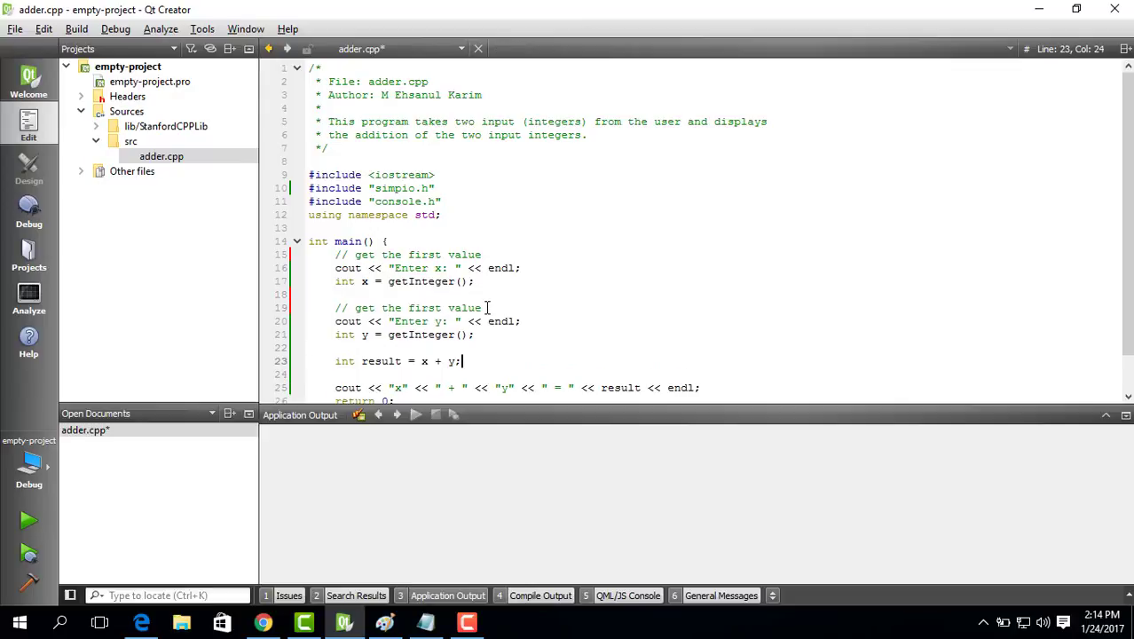
key(Enter)
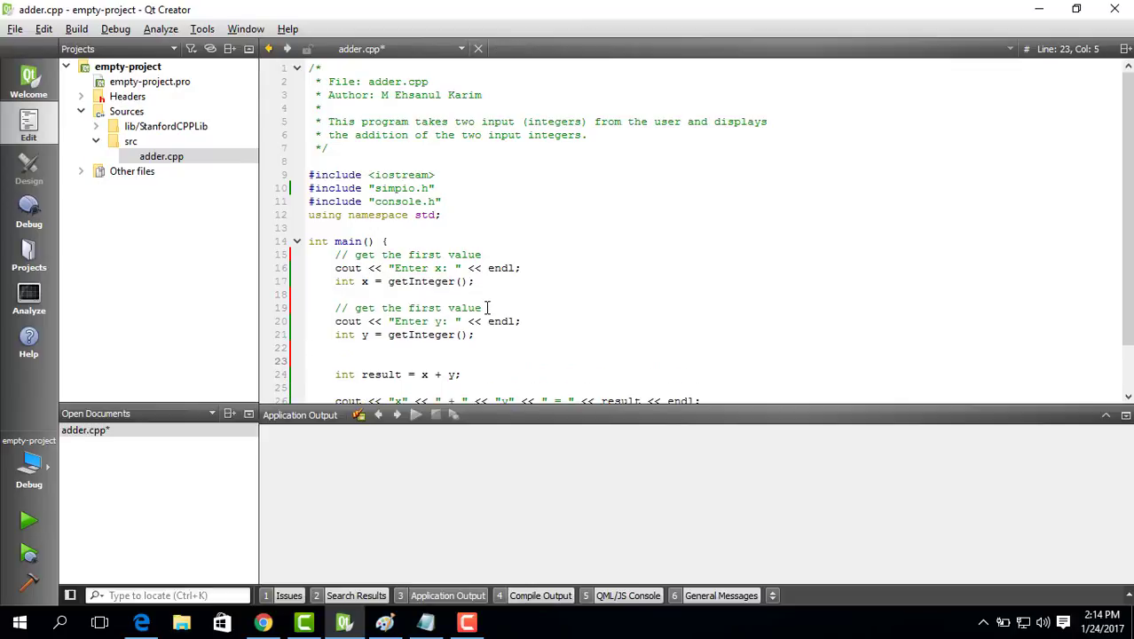
text(we a)
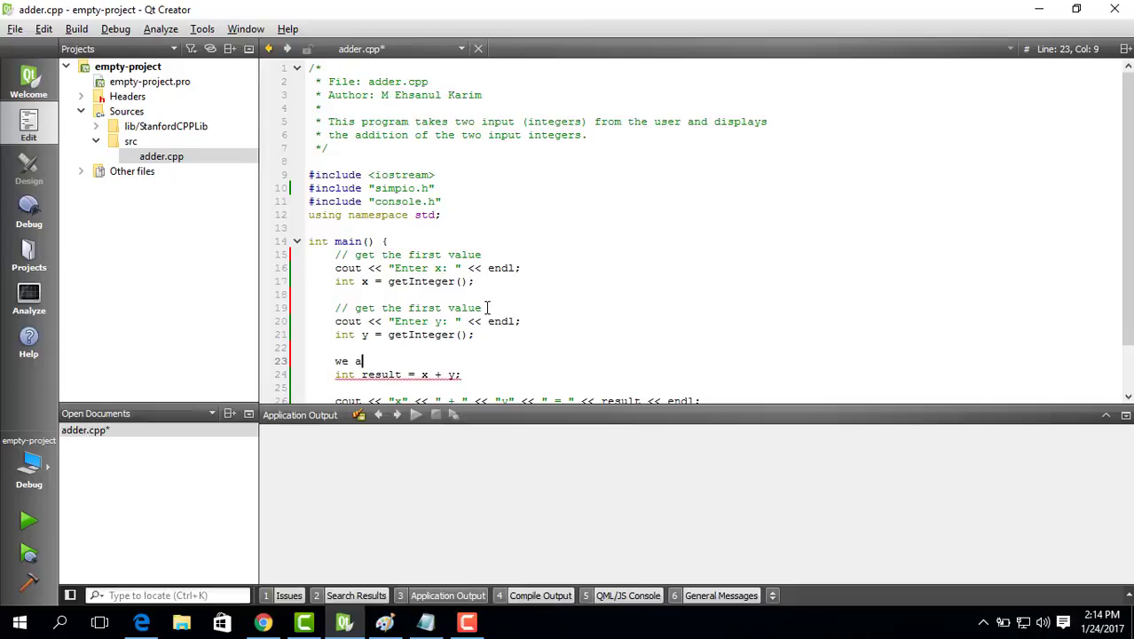
text(dd and save the result)
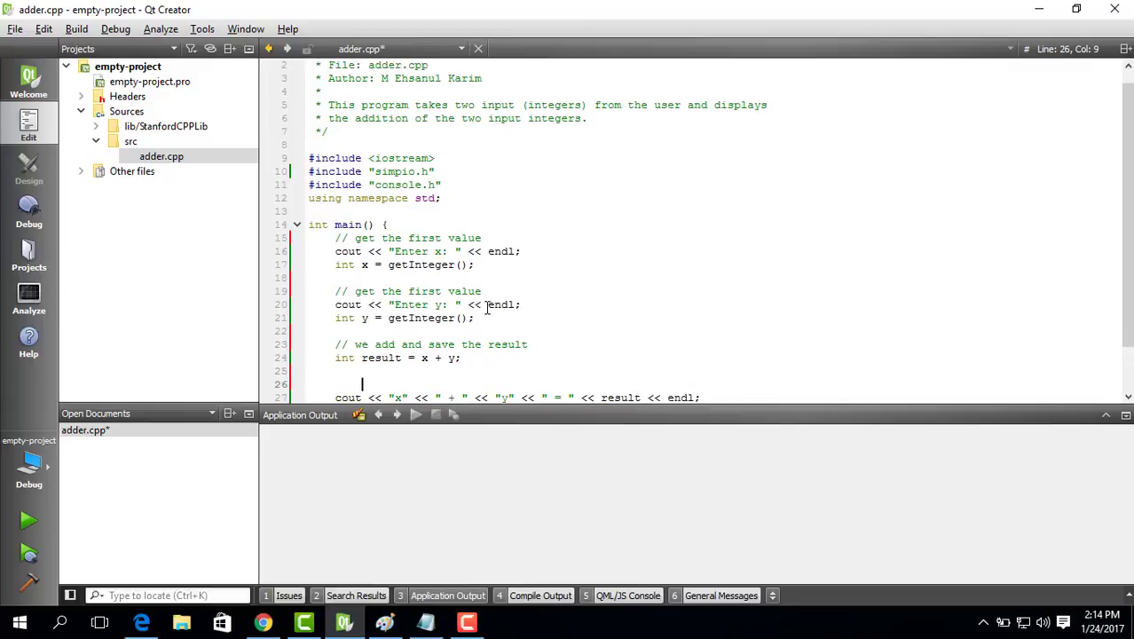
text(// we display the output)
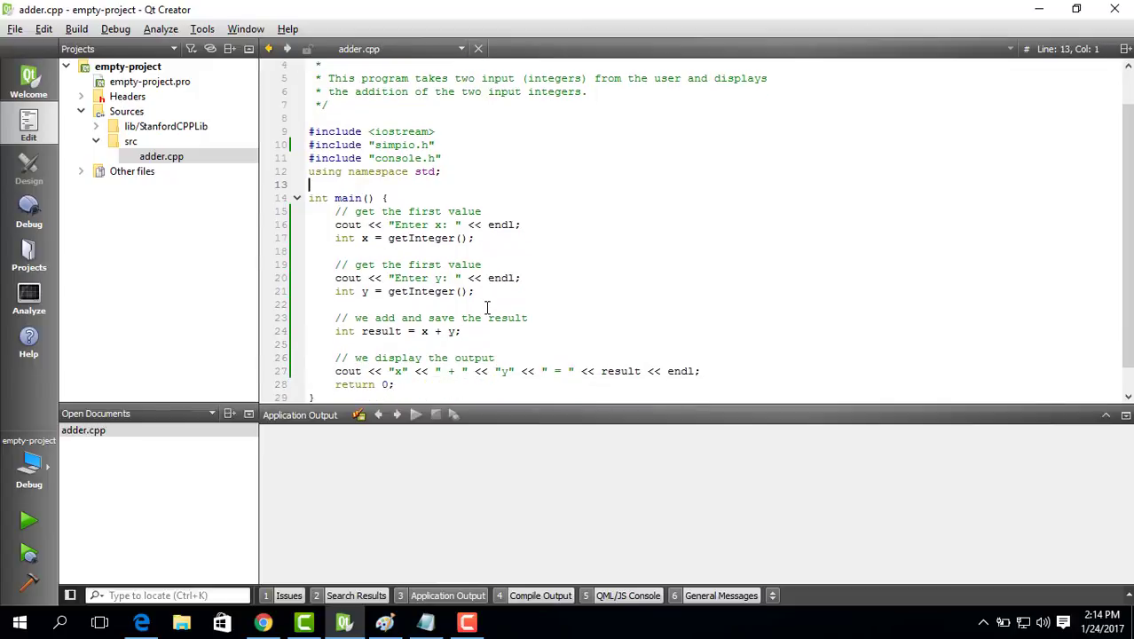
Comment the simpio.h include as the Stanford C/C++ header file, save, and start the build.
text(//)
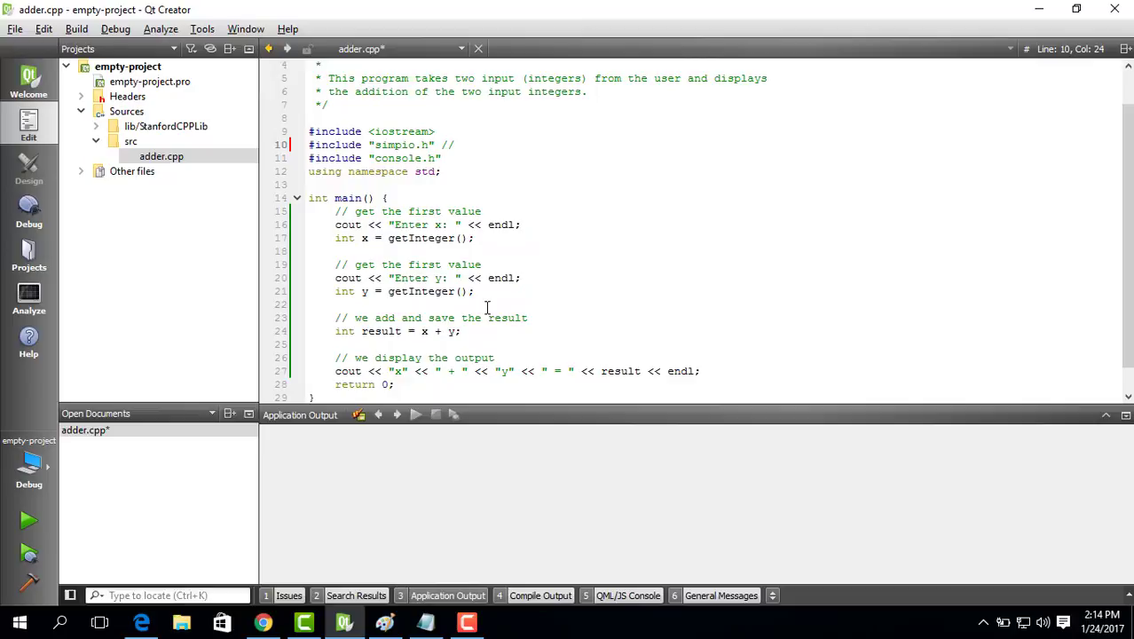
text(stanfo)
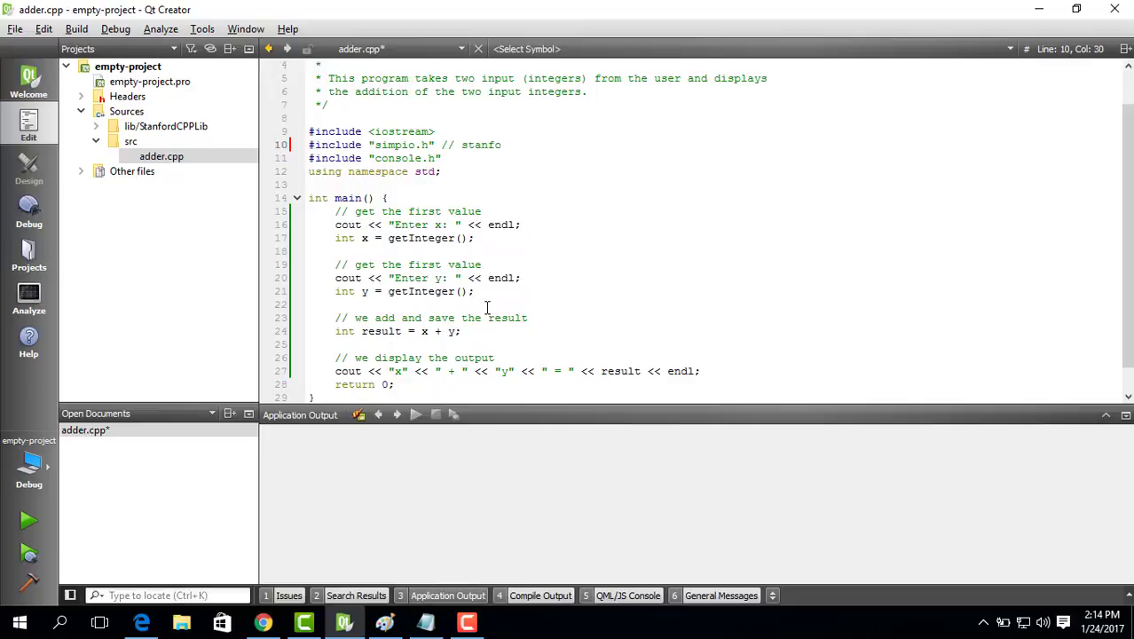
text(rd speci)
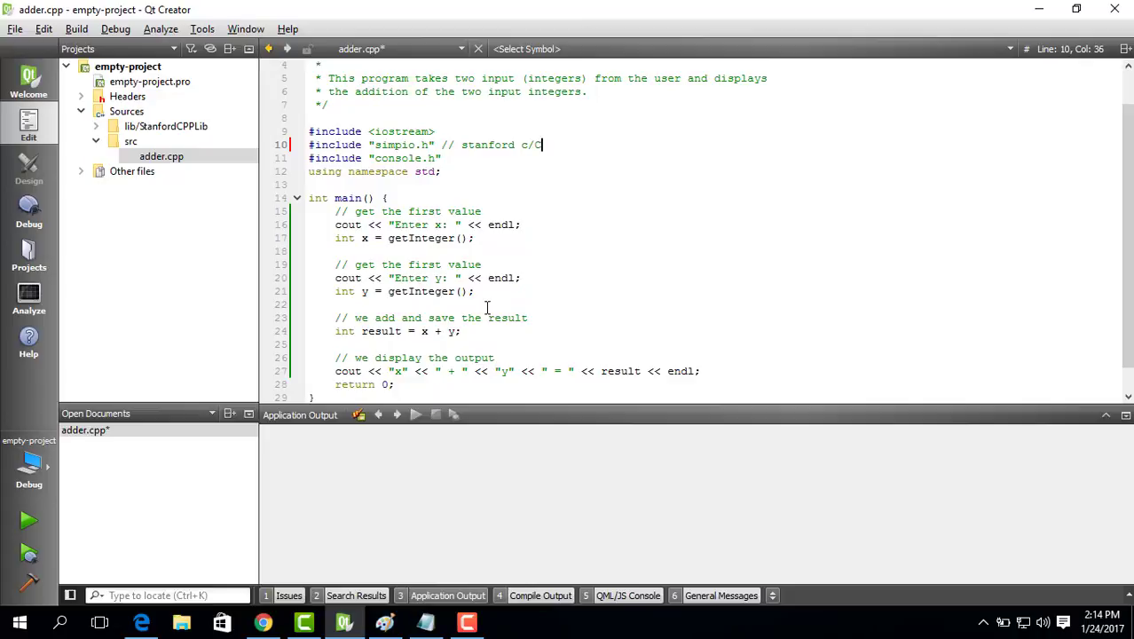
text(++ header file.)
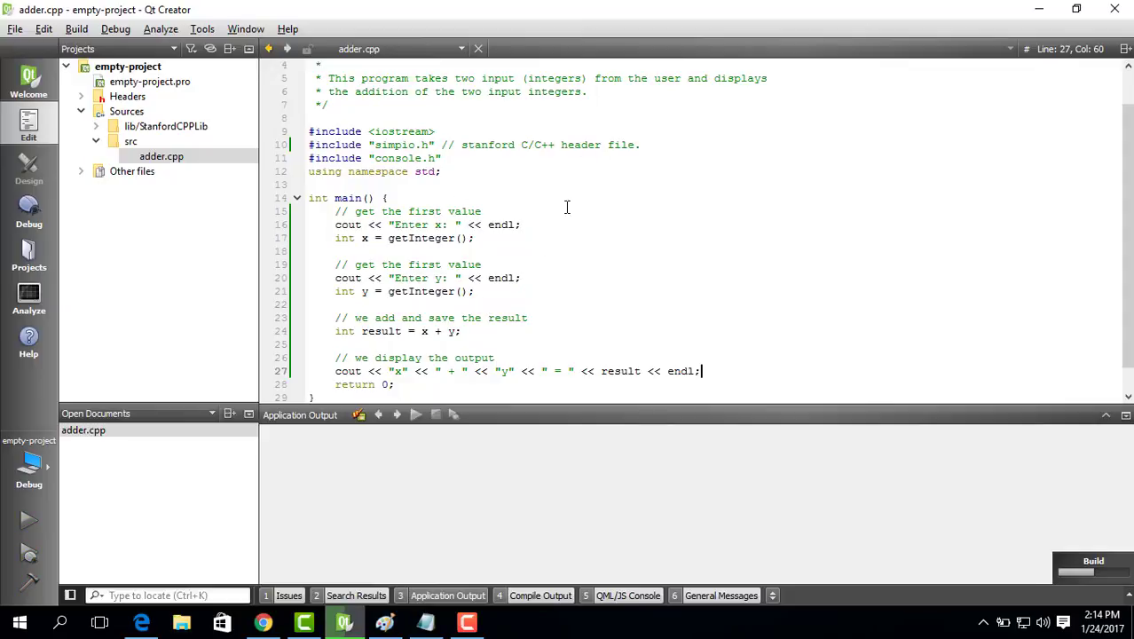
Enter 6 for x, try 6.7 for y, then 6 at the reprompt to get x + y = 12.
click(28, 519)
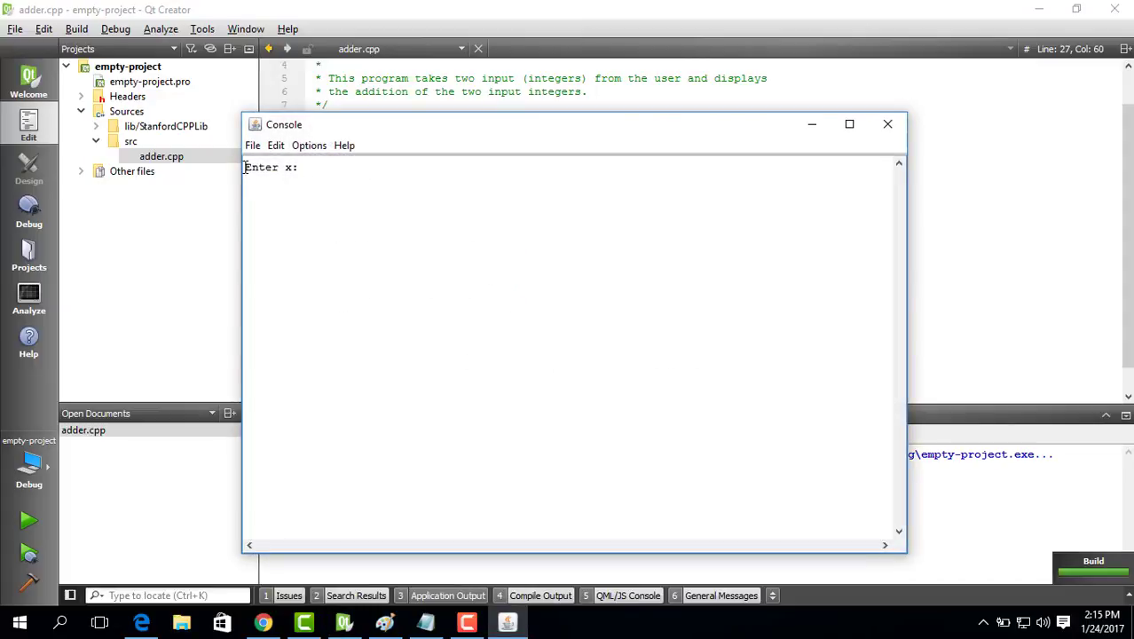
text(6)
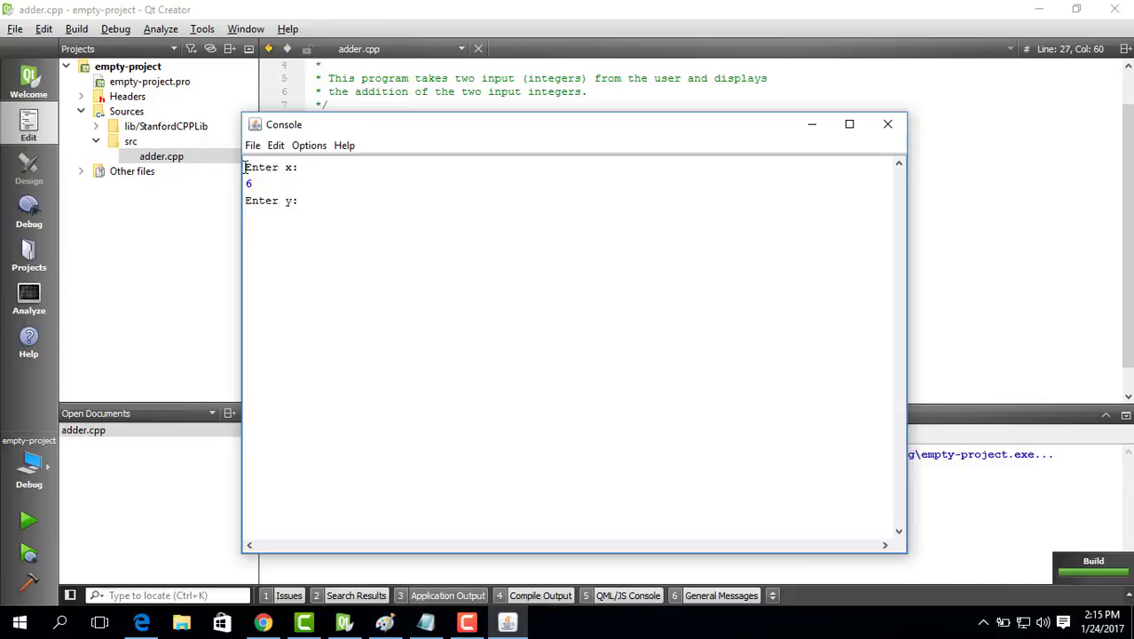
text(6.7)
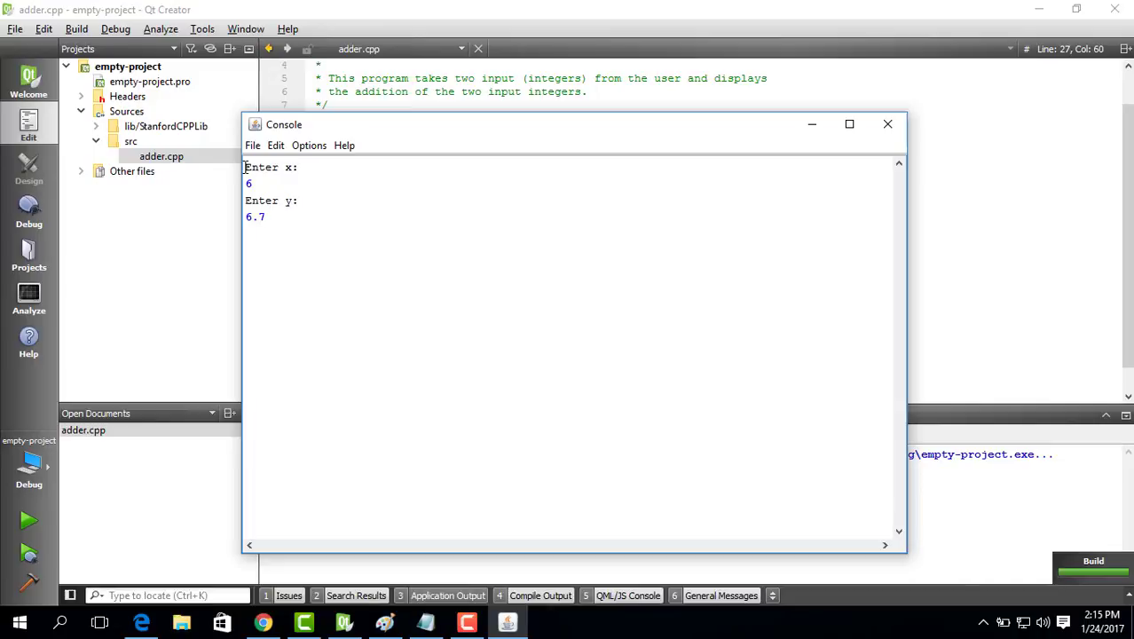
key(enter)
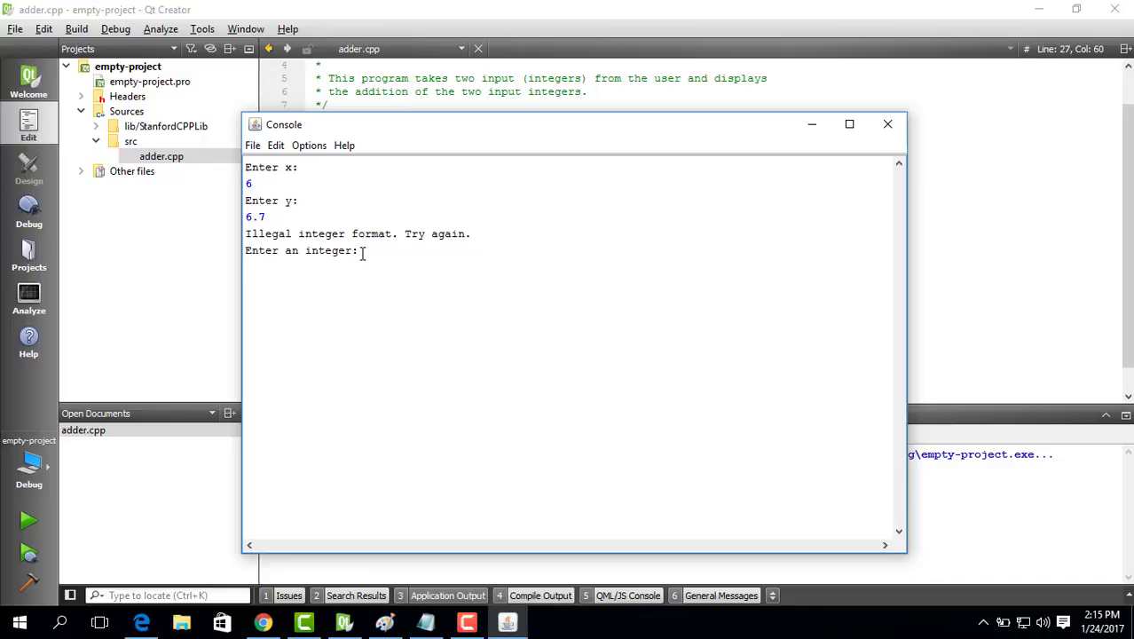
text(6)
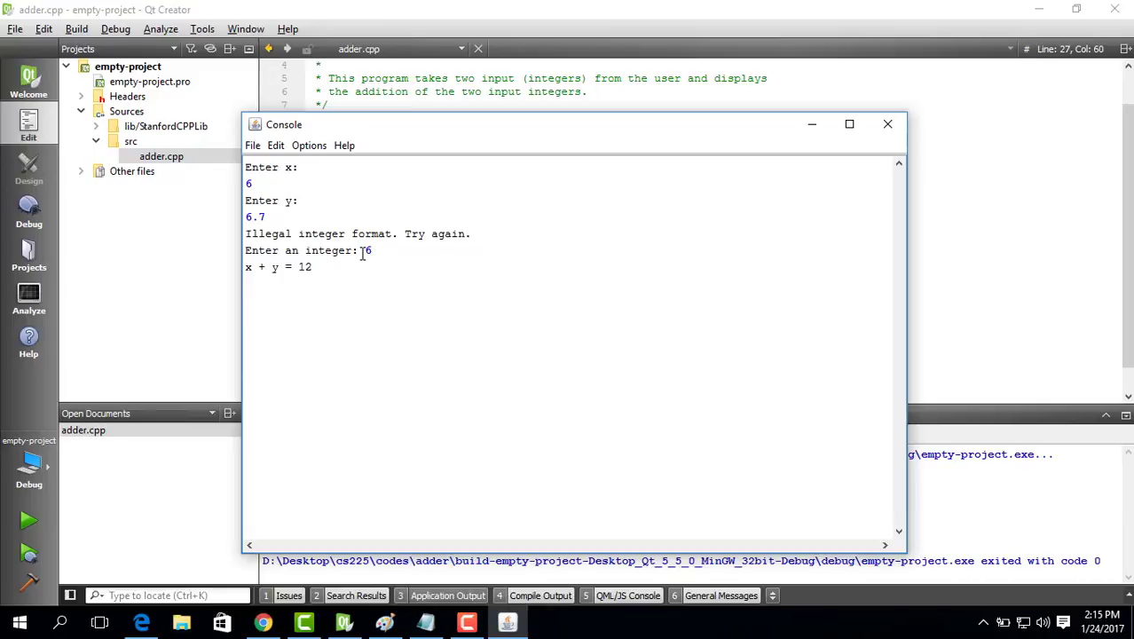
mouse_move(887, 125)
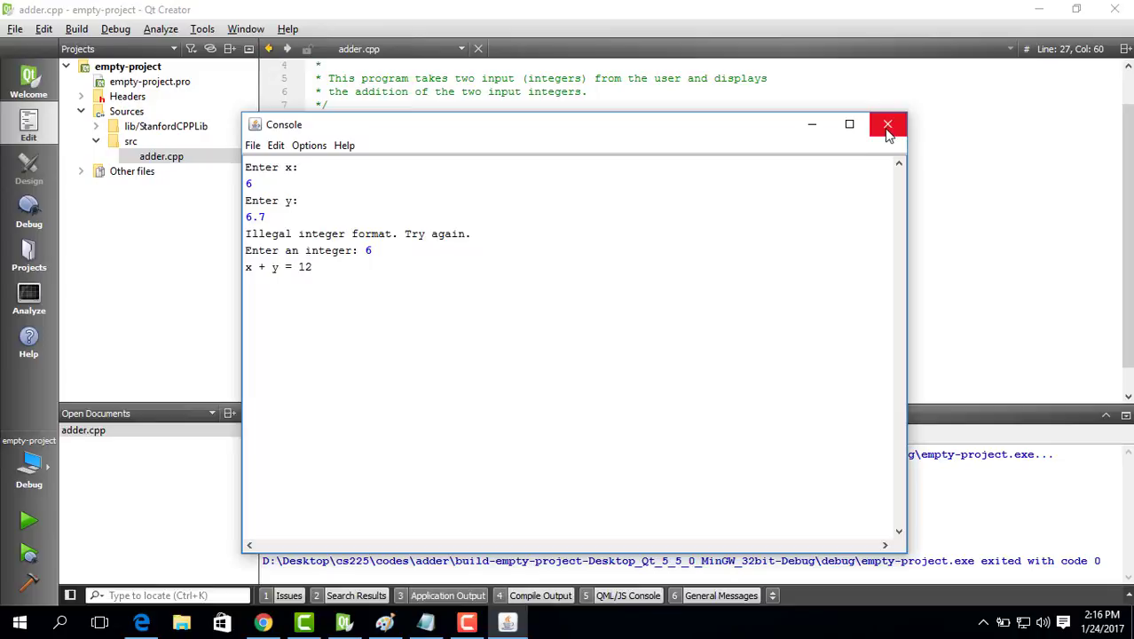
Close the finished adder console window.
click(887, 124)
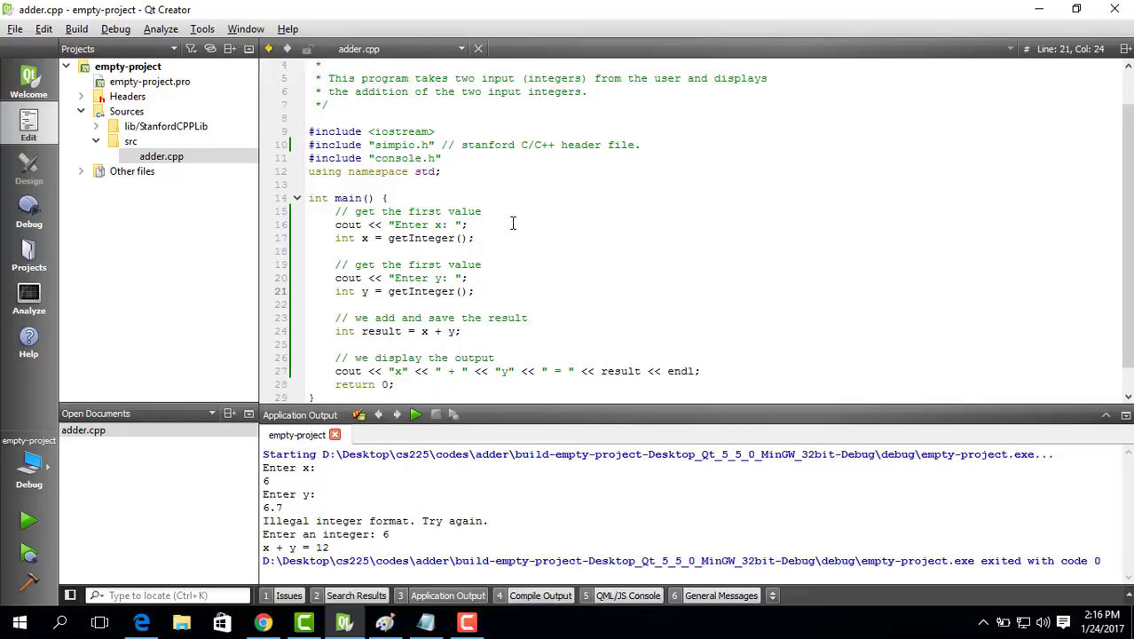
Pass "Enter x: " and a "Properly enter x" reprompt to getInteger, then run the program.
text("")
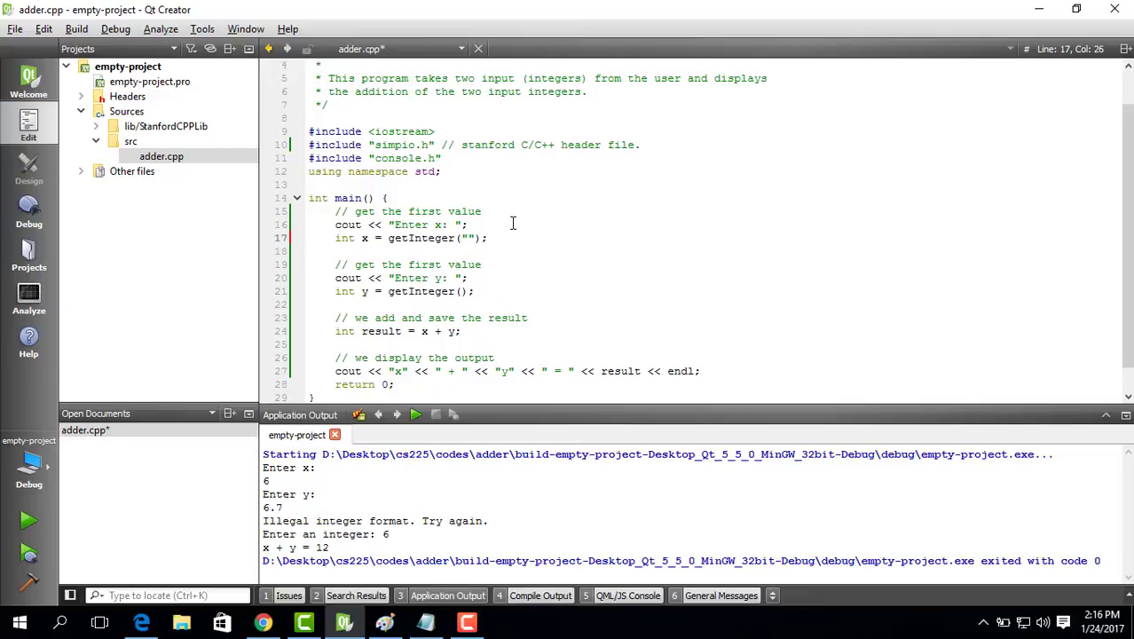
double_click(424, 224)
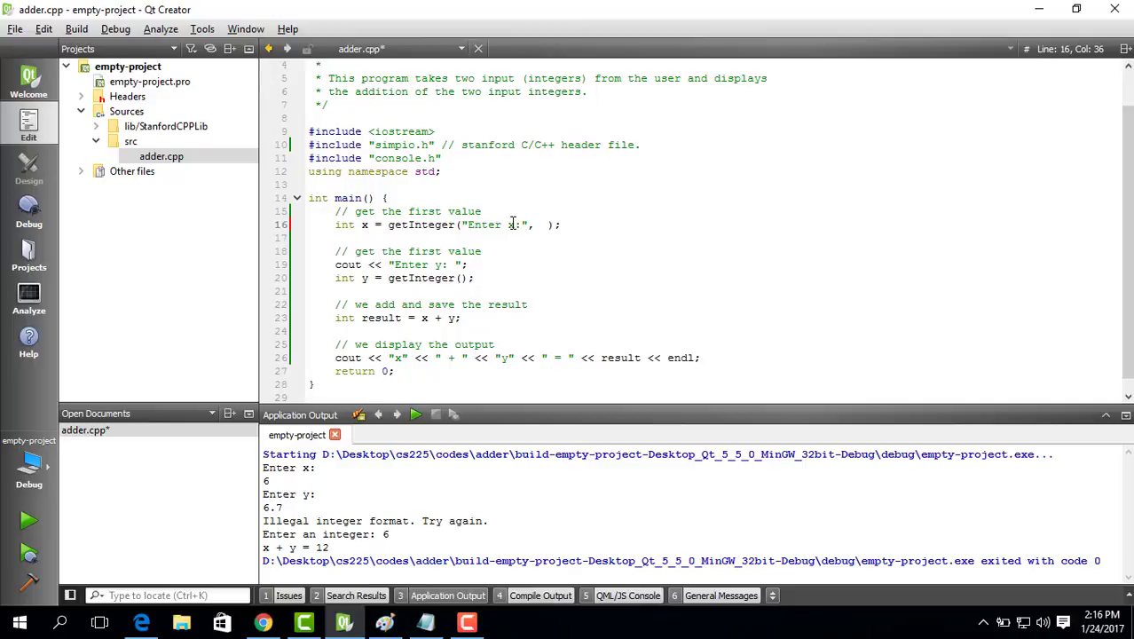
text(")
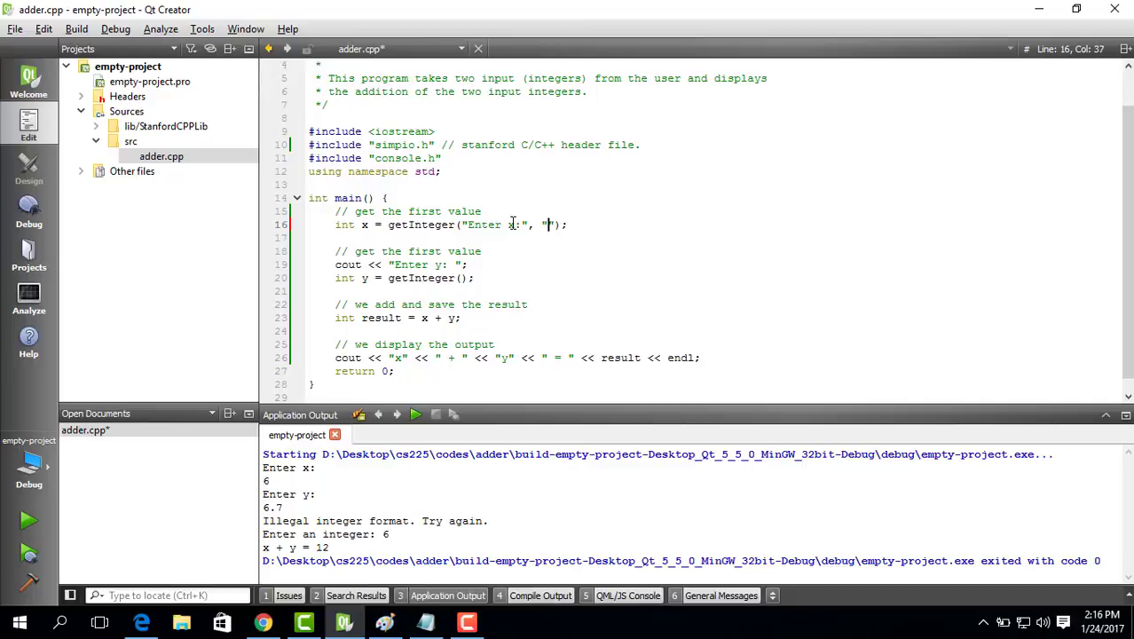
text(Properly)
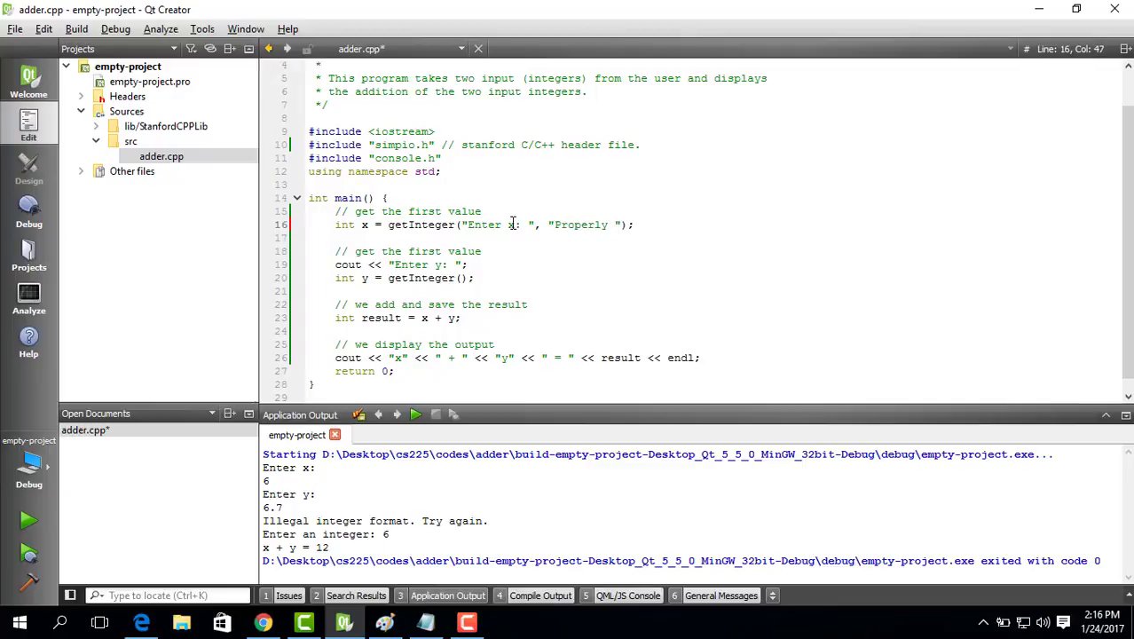
text(enter x)
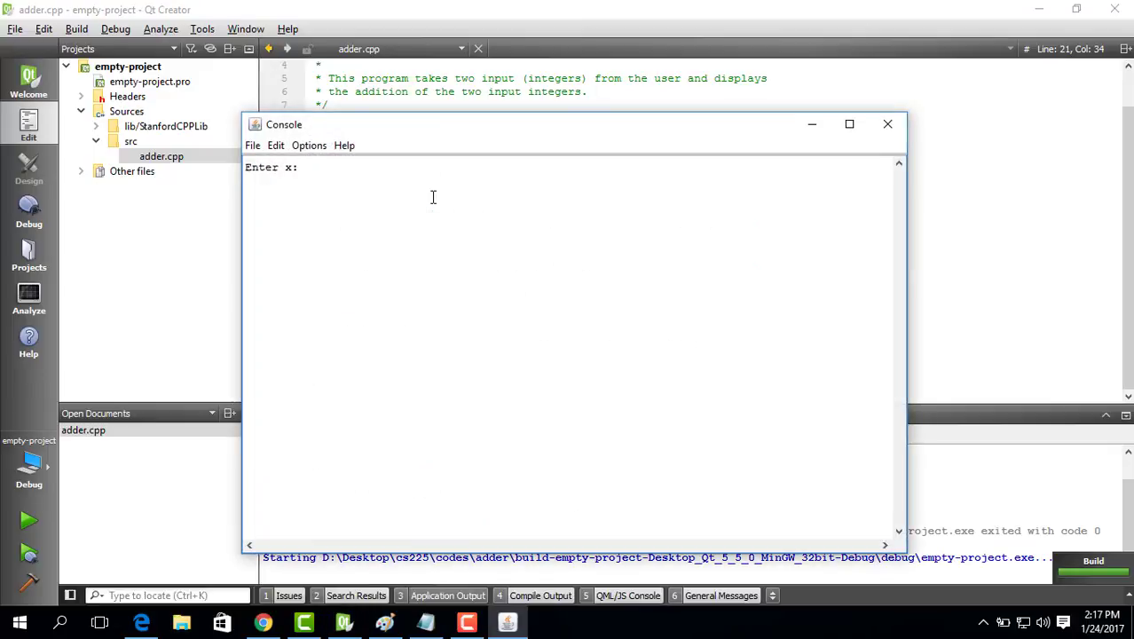
Enter 6.7 for x to see 'Properly enter x, please :', then close the console.
text(6.7)
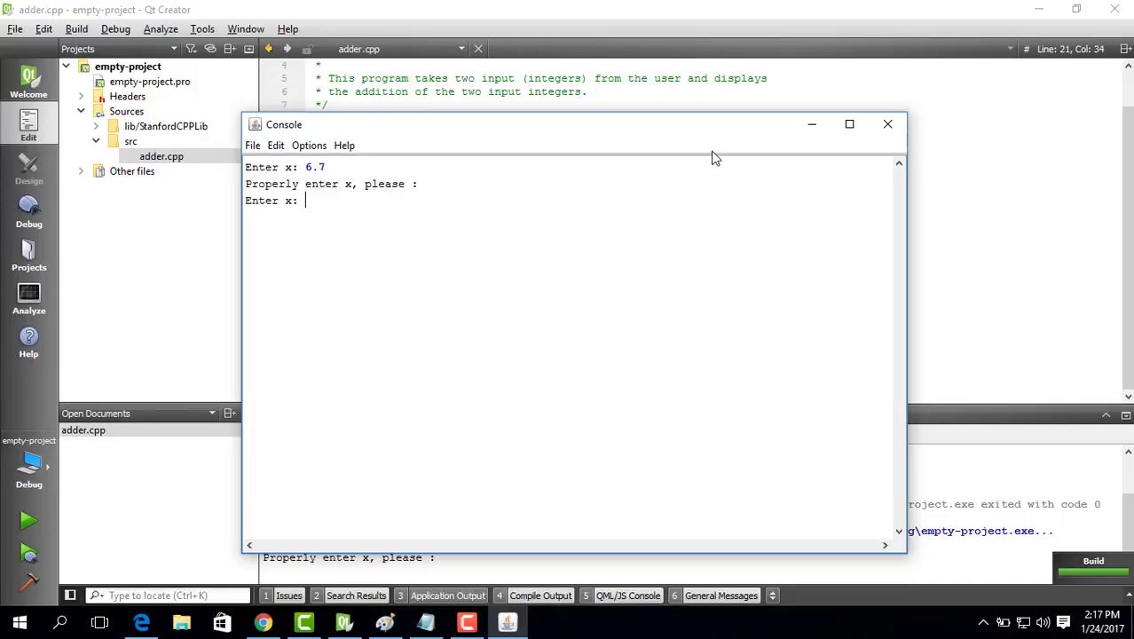
mouse_move(887, 123)
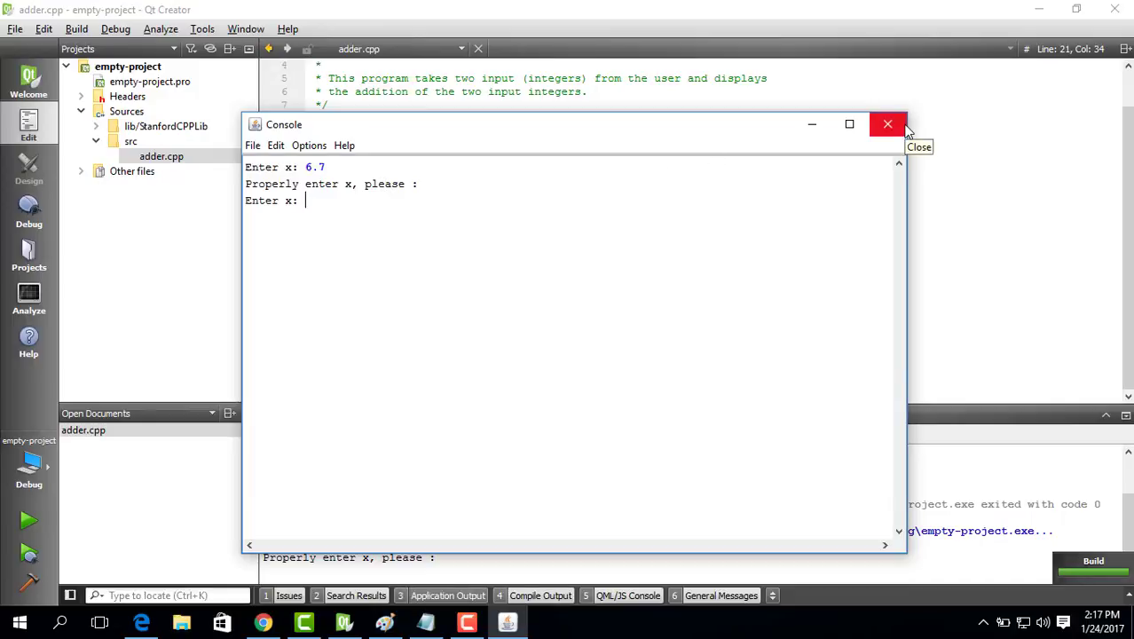
click(887, 124)
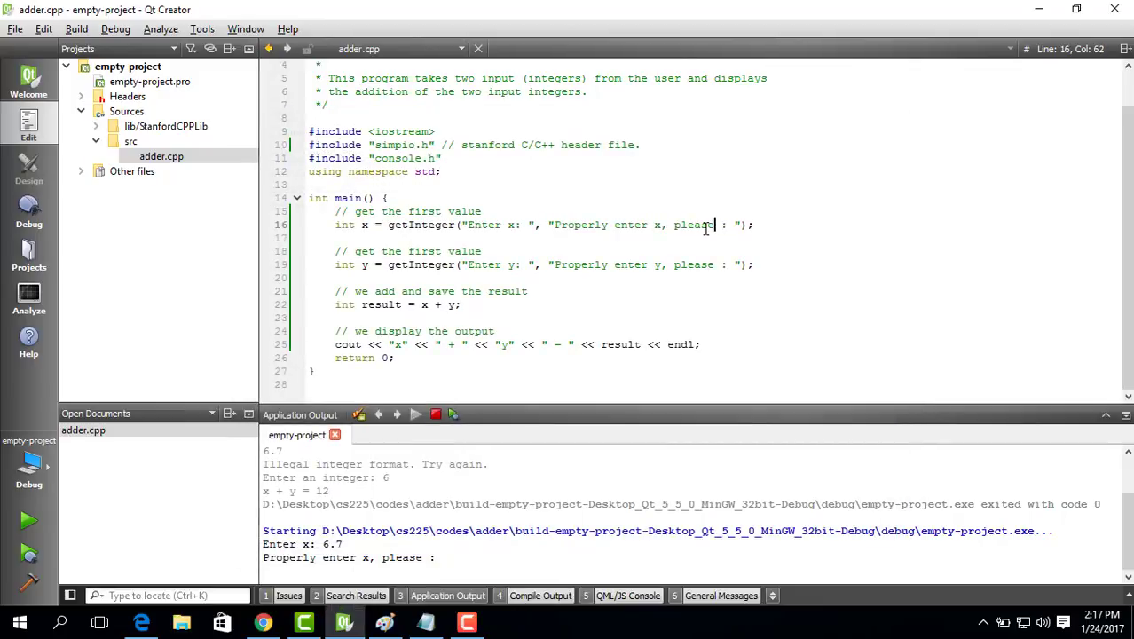
Replace the reprompt with "Please enter an integer" and rerun; the build fails with permission denied.
double_click(693, 224)
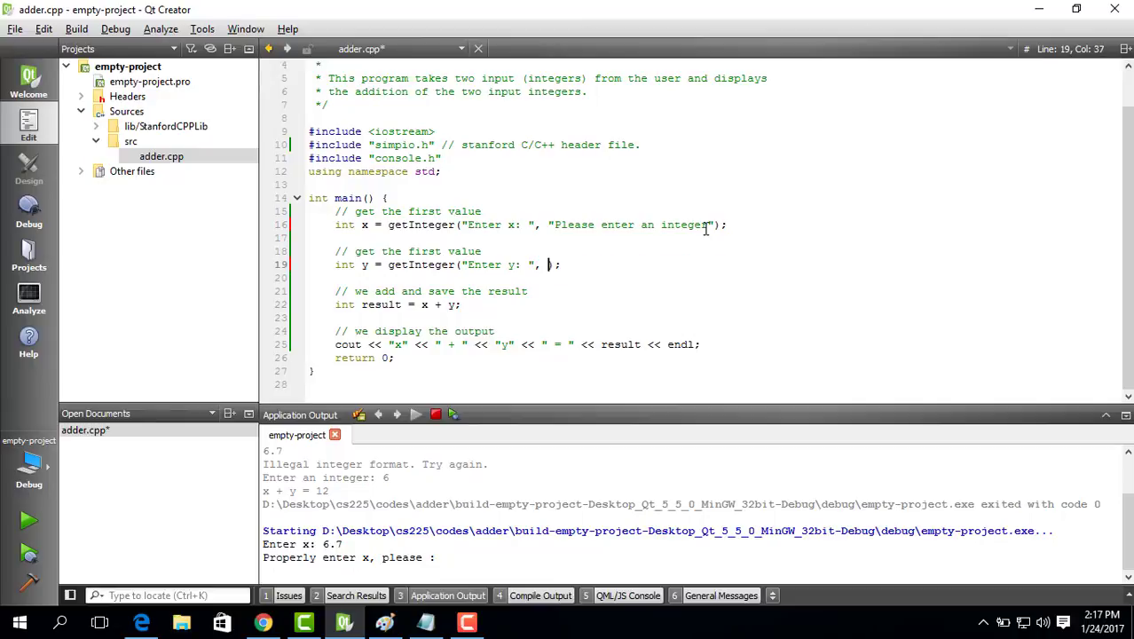
text("Please enter an integer")
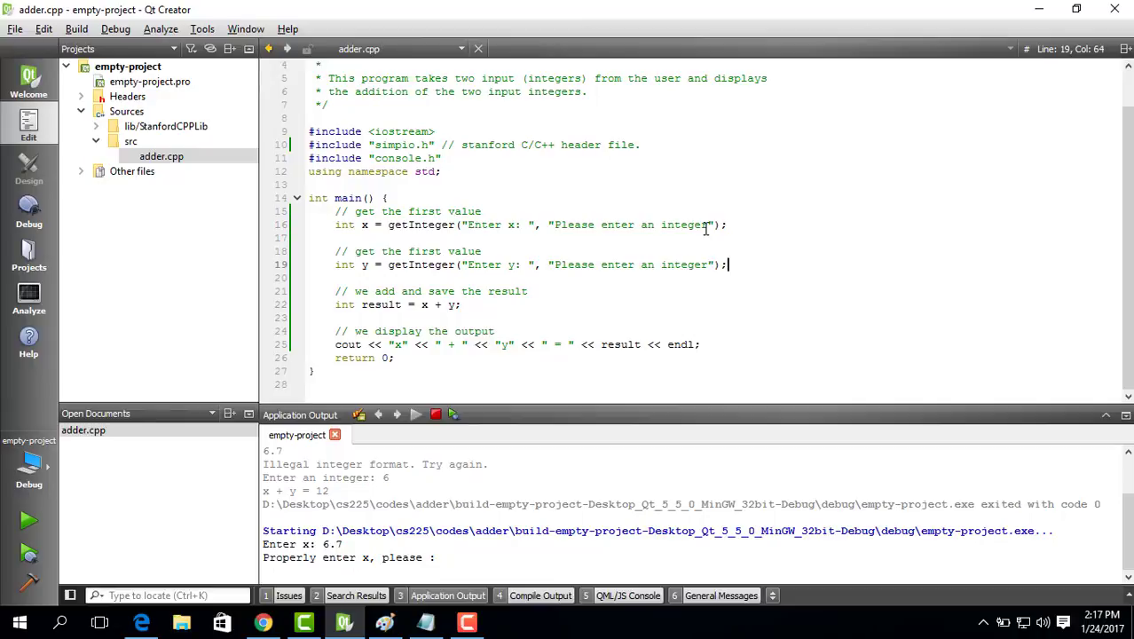
click(29, 519)
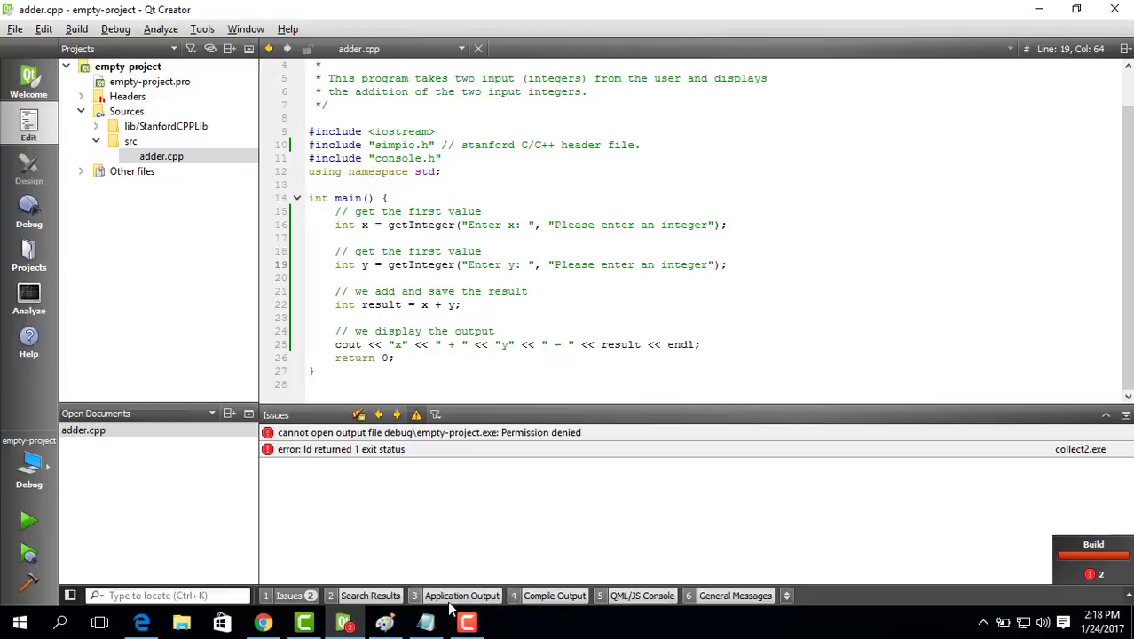
Force-quit the old adder from Application Output and launch the rebuilt program.
click(462, 595)
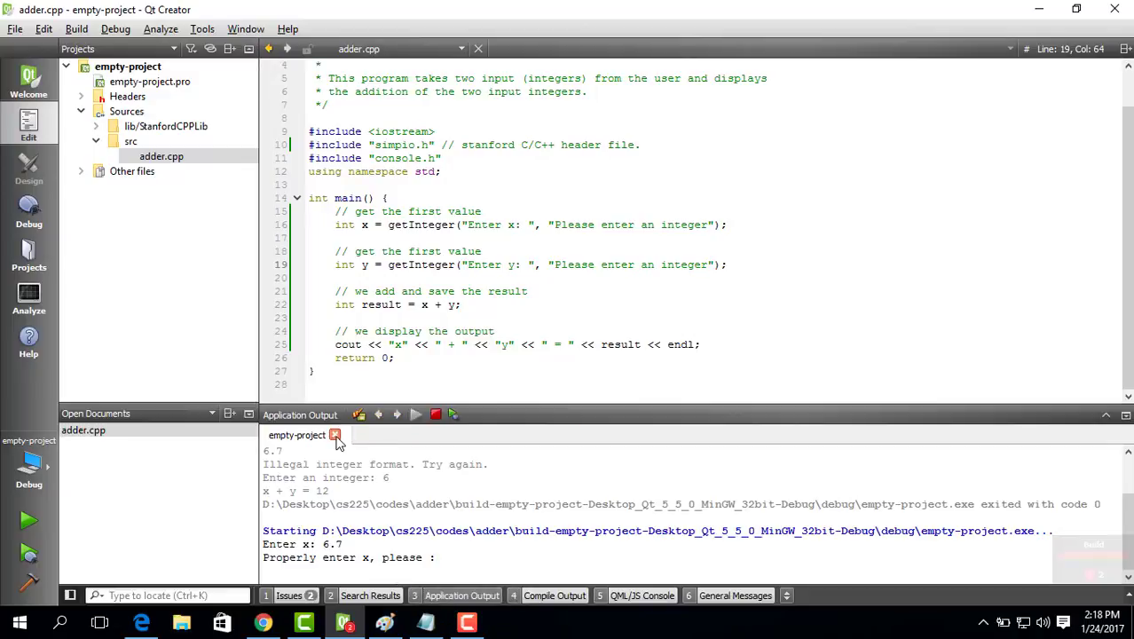
click(336, 435)
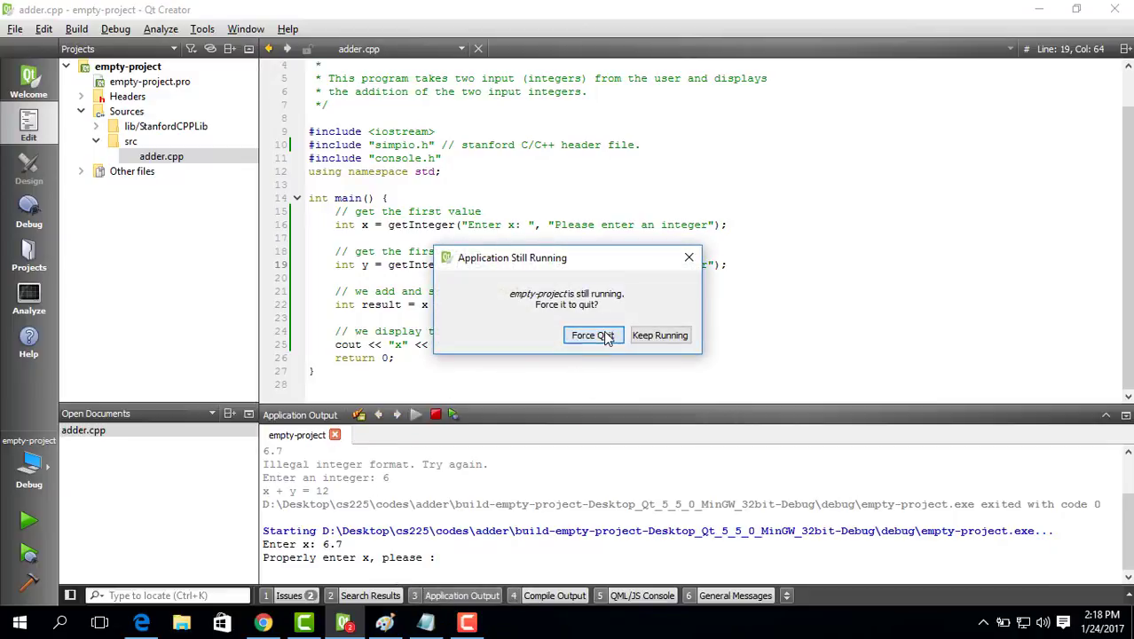
click(592, 334)
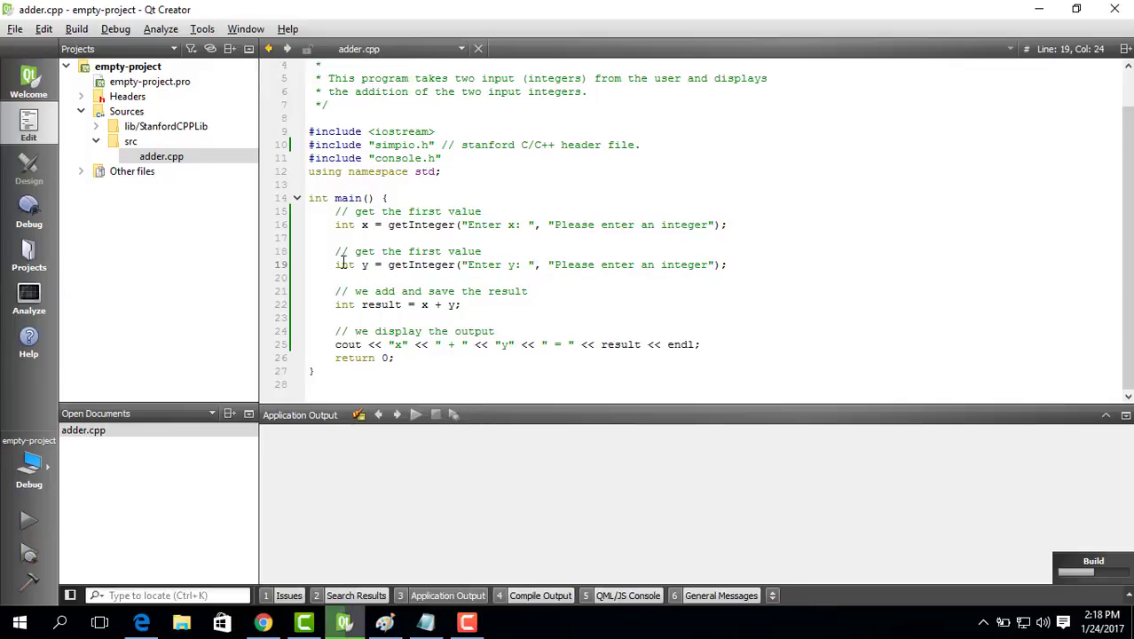
click(415, 413)
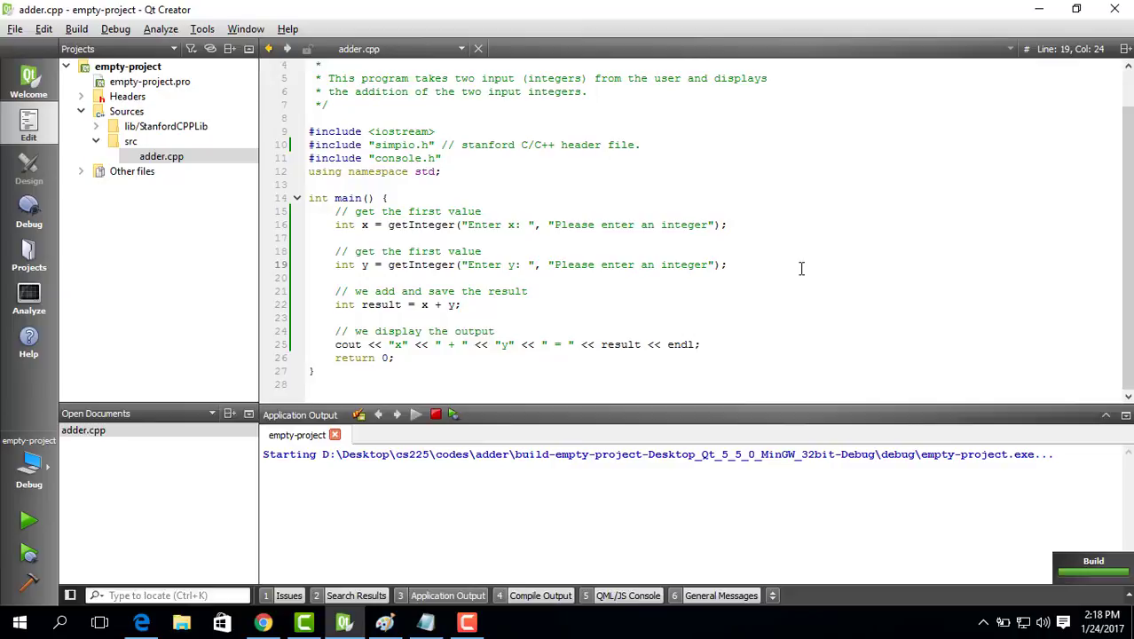
Enter 6.7, 6, 7.8 and 7 in the console, confirming x + y = 13.
text(6.7)
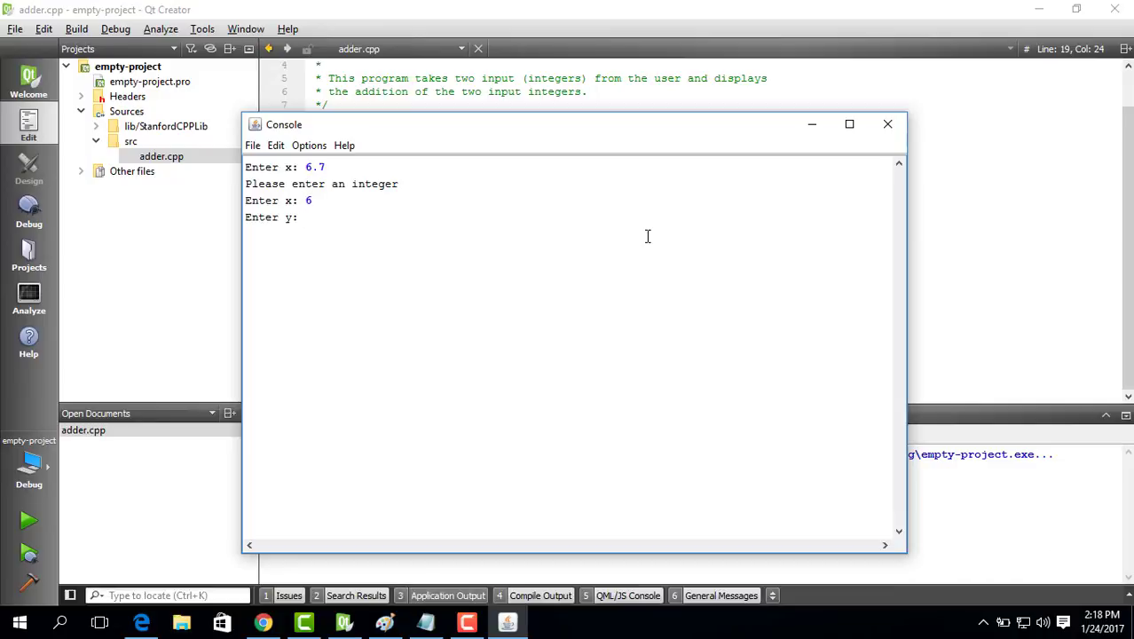
text(78)
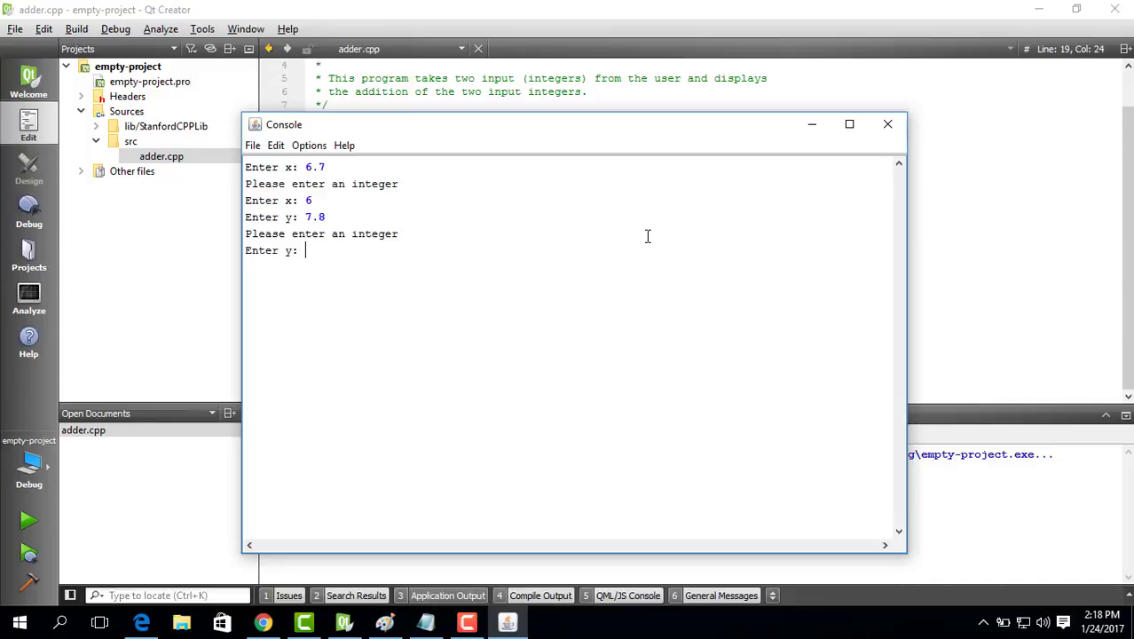
text(7)
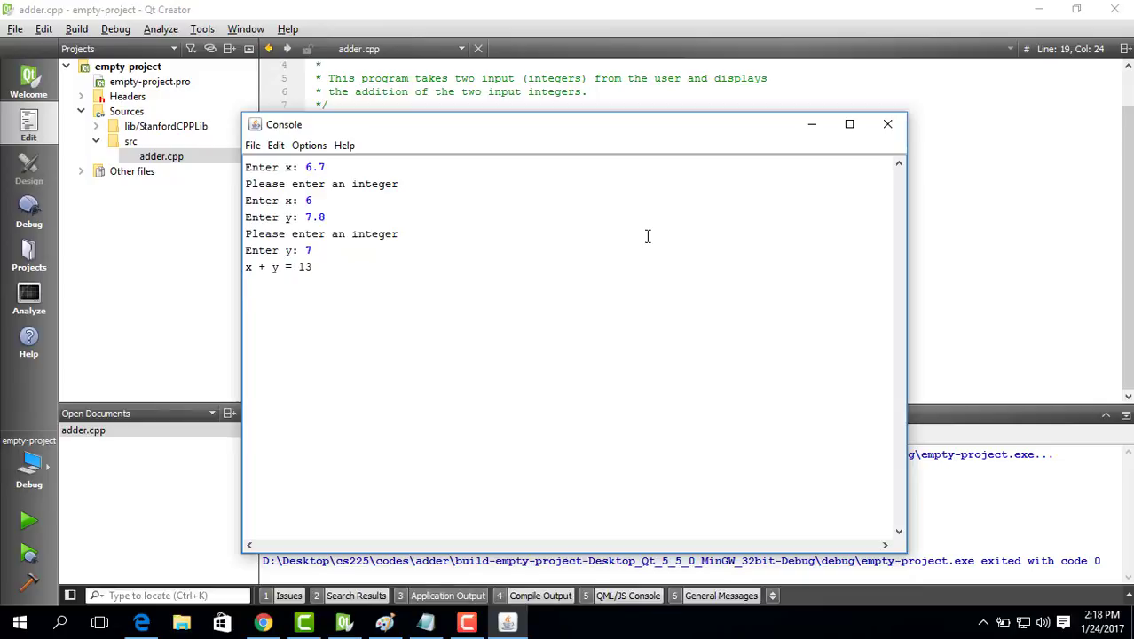
mouse_move(334, 508)
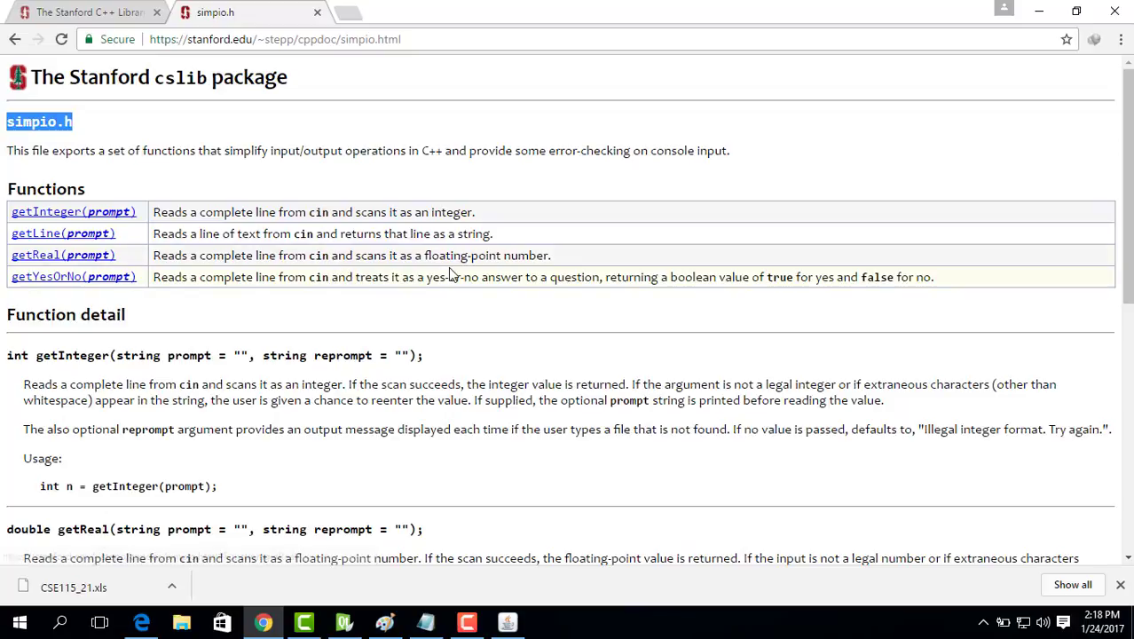
mouse_move(115, 276)
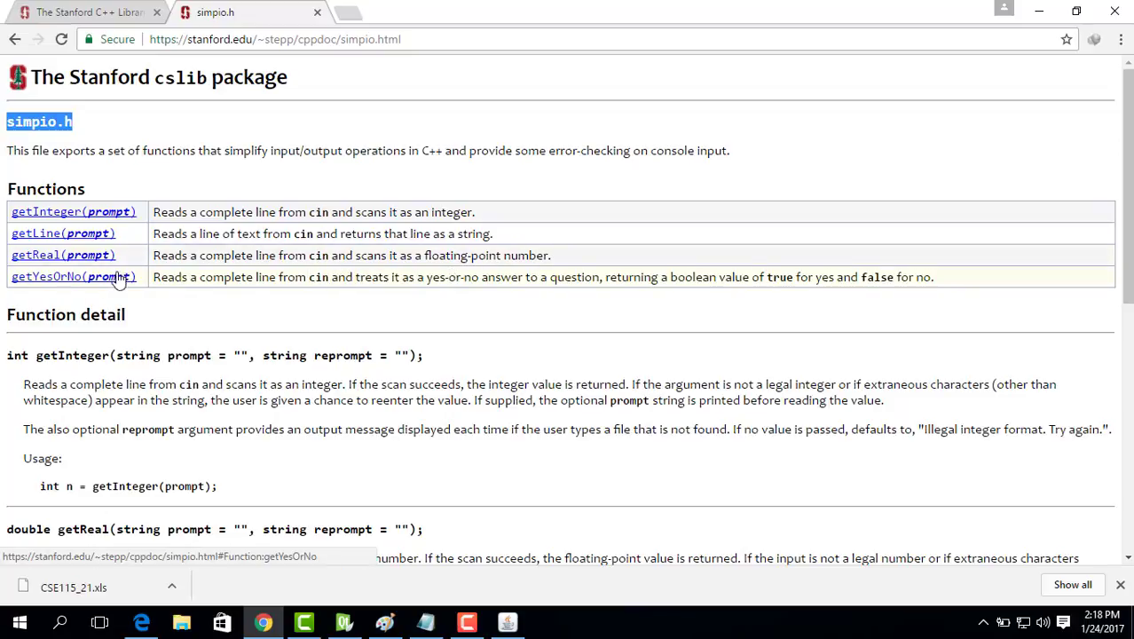
Scroll through the simpio.h function details for getInteger, getReal, getLine and getYesOrNo.
scroll(down, 3)
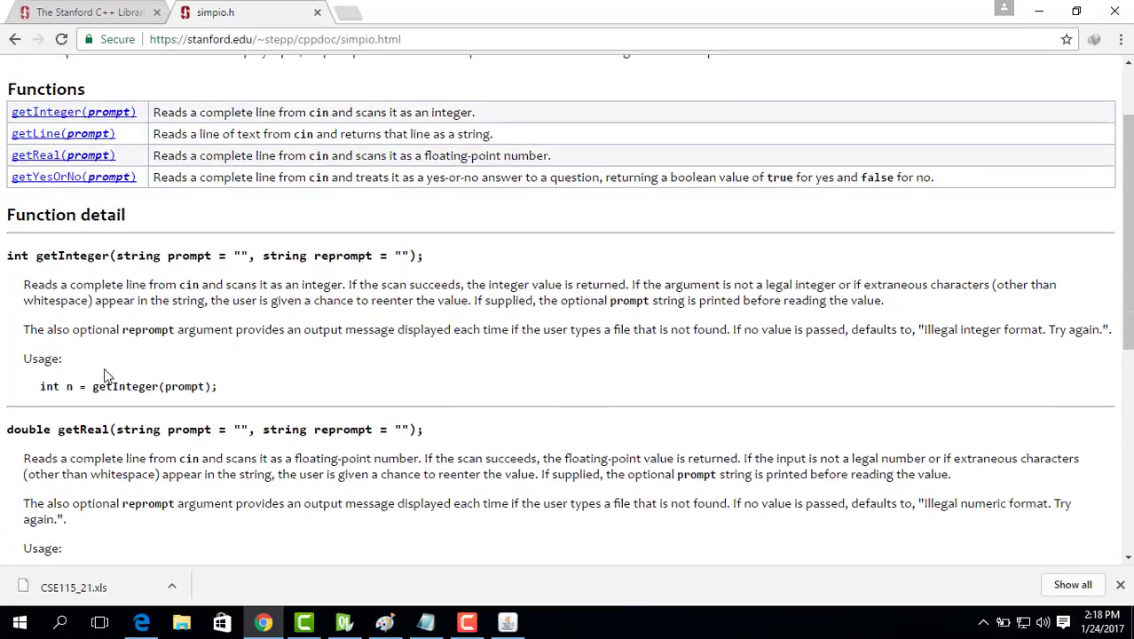
scroll(down, 3)
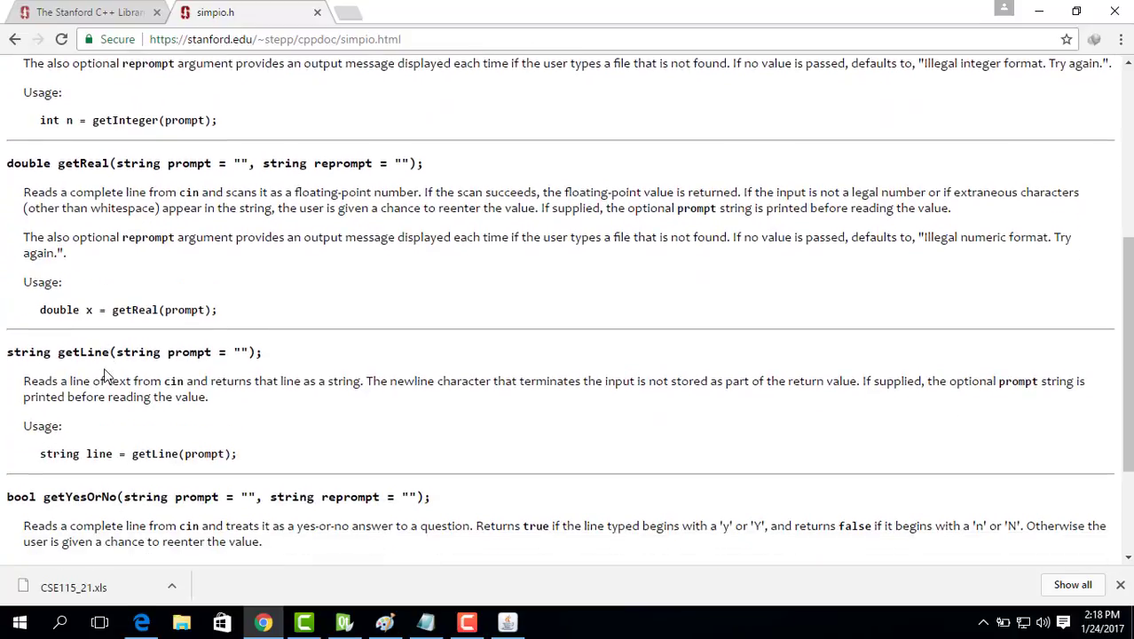
scroll(down, 3)
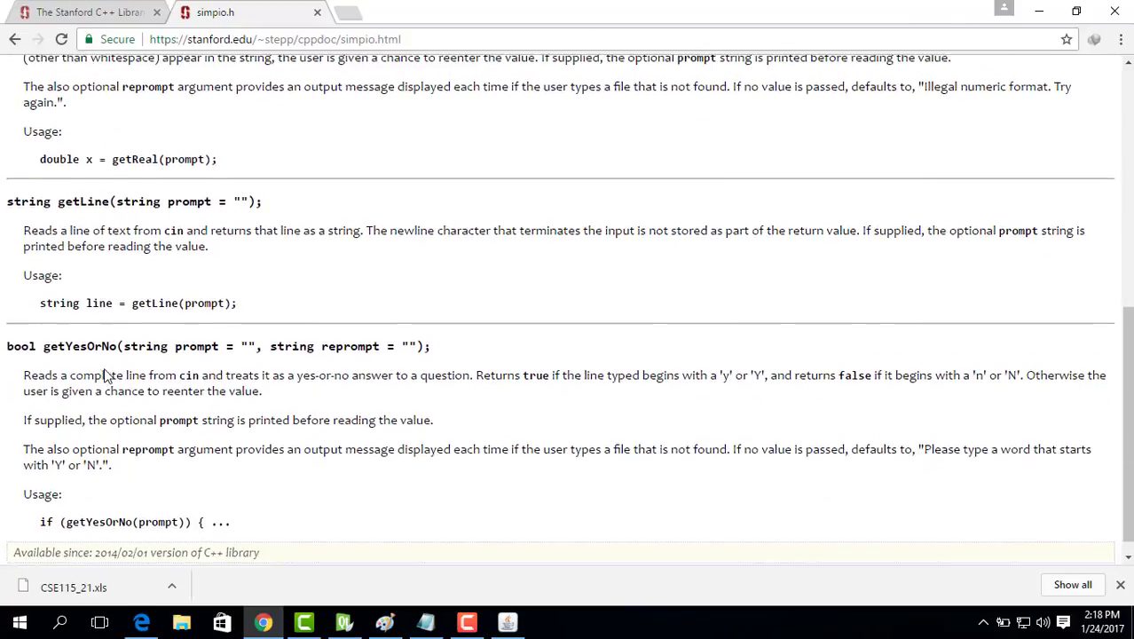
scroll(up, 3)
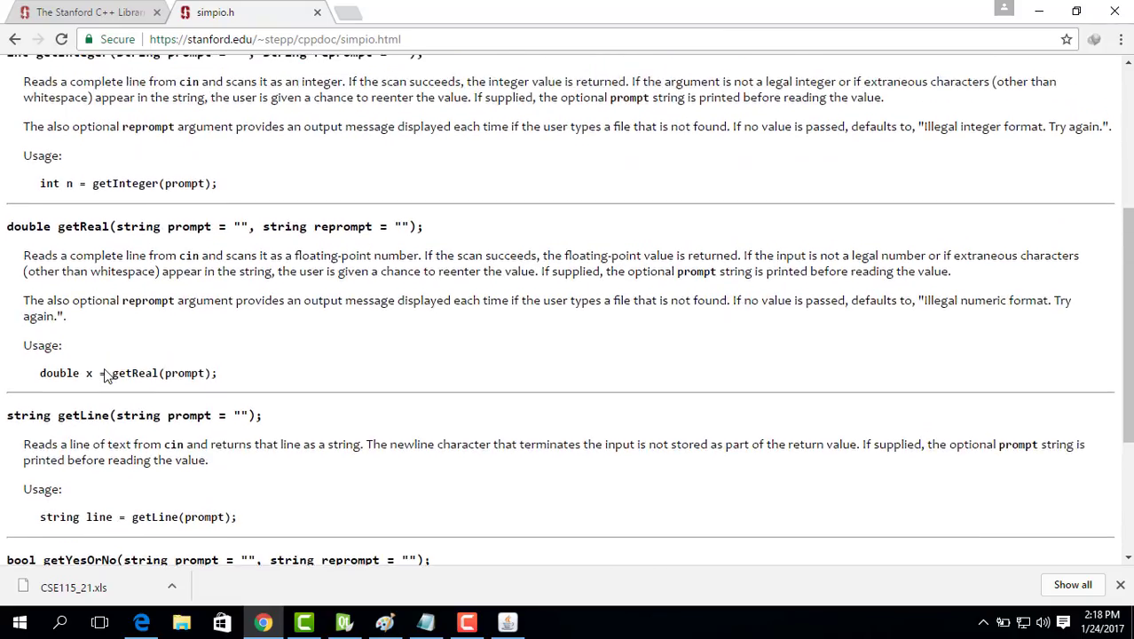